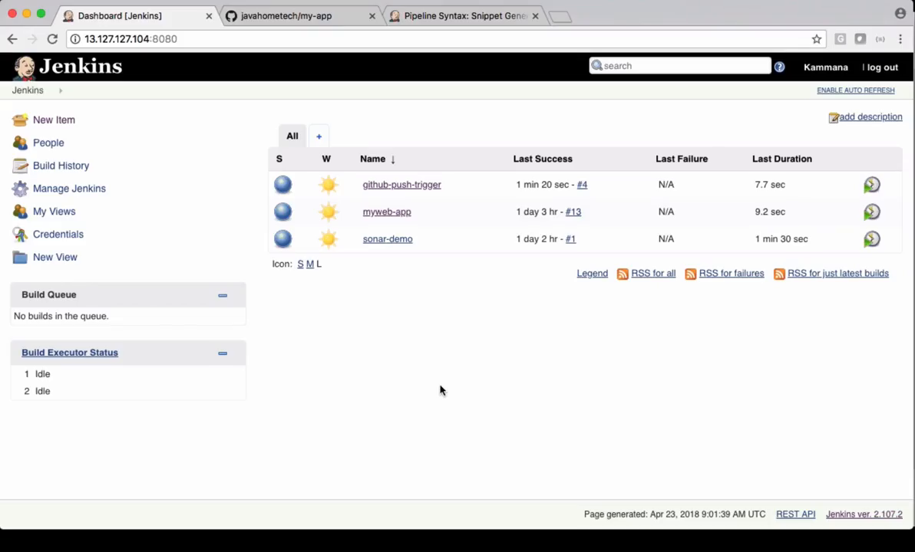
mouse_move(54, 119)
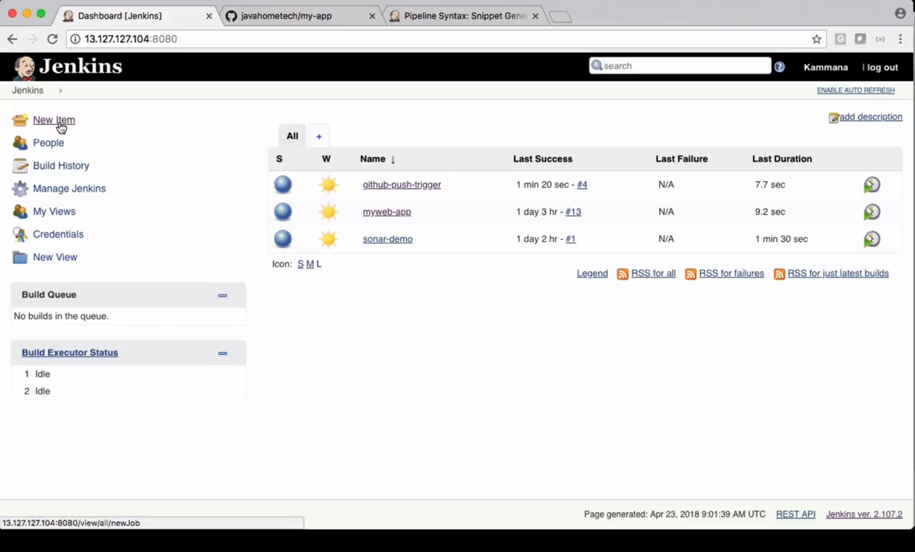
- Create a new Pipeline job named 'parameterized-builds' and land on its configuration page
left_click(53, 120)
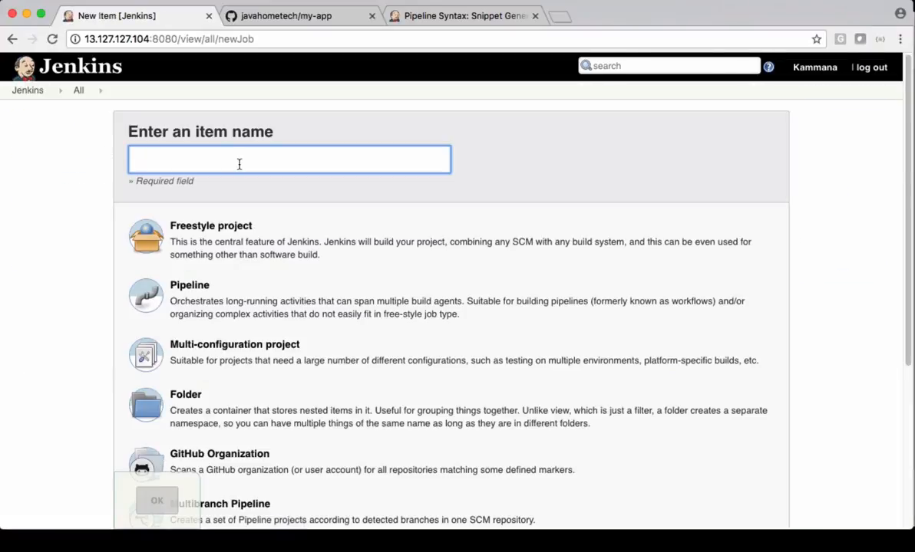
type("parameterized-builds")
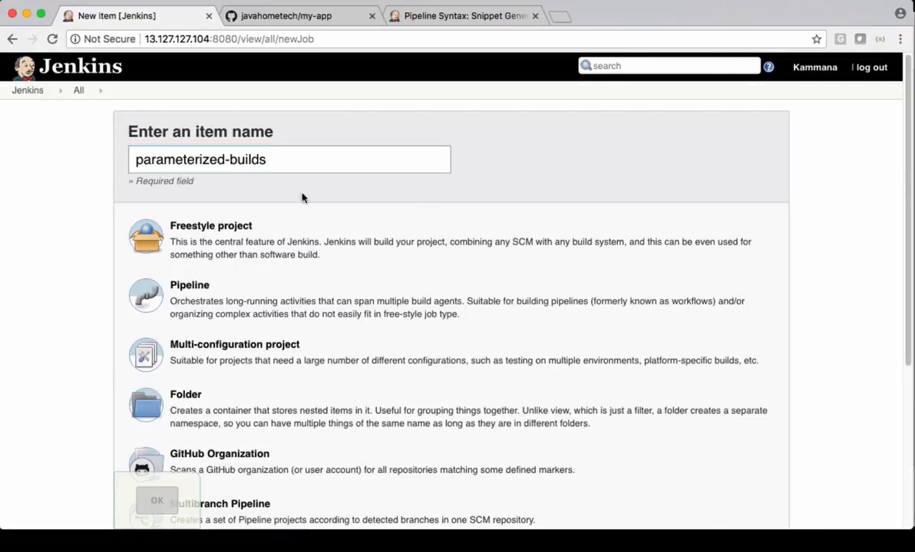
left_click(190, 300)
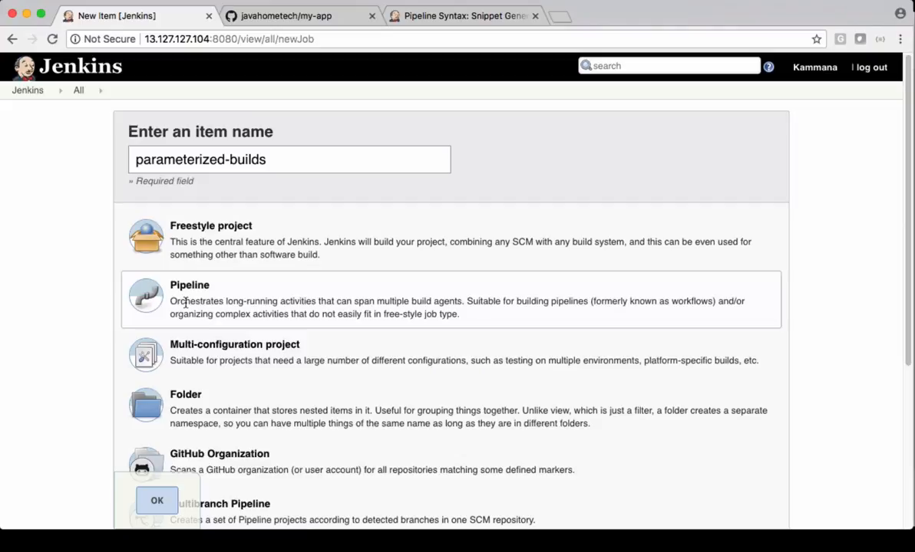
scroll("down", 3)
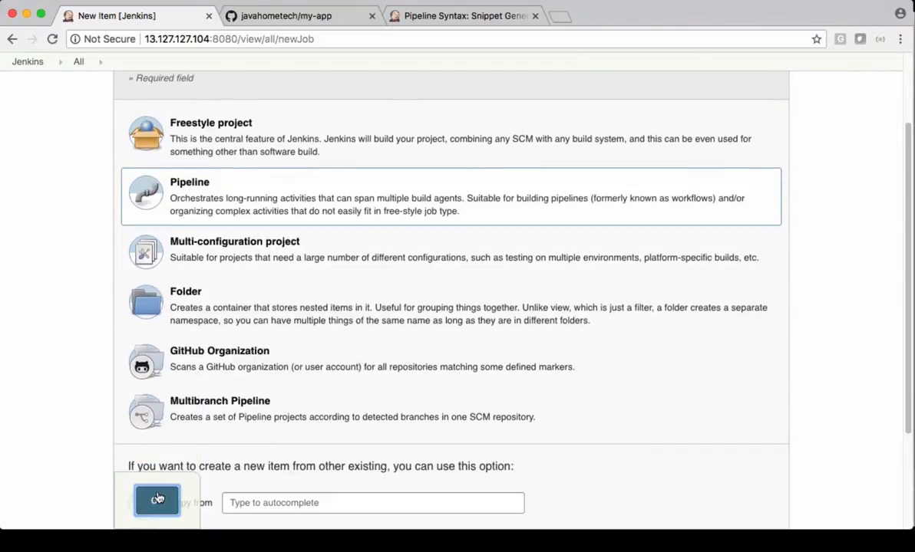
left_click(157, 500)
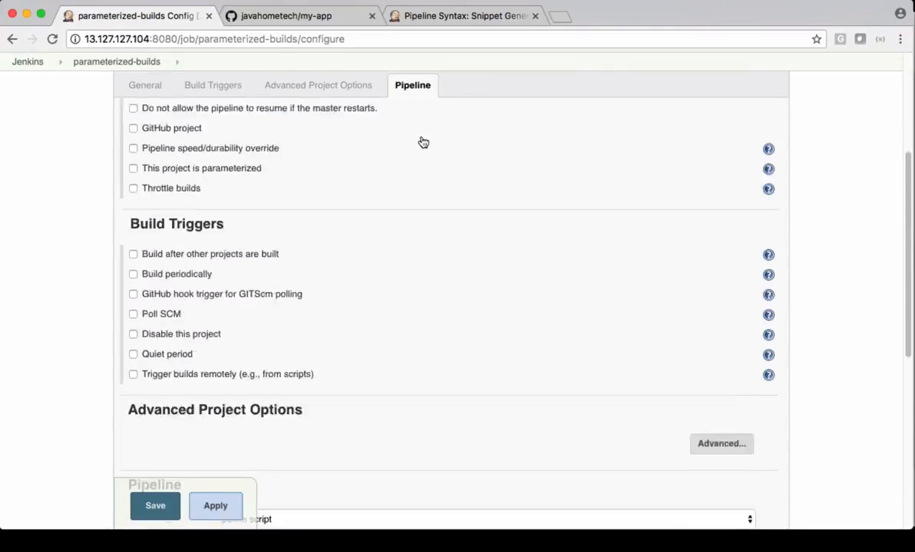
- Reach the Pipeline section and launch the Pipeline Syntax snippet generator
scroll("down", 3)
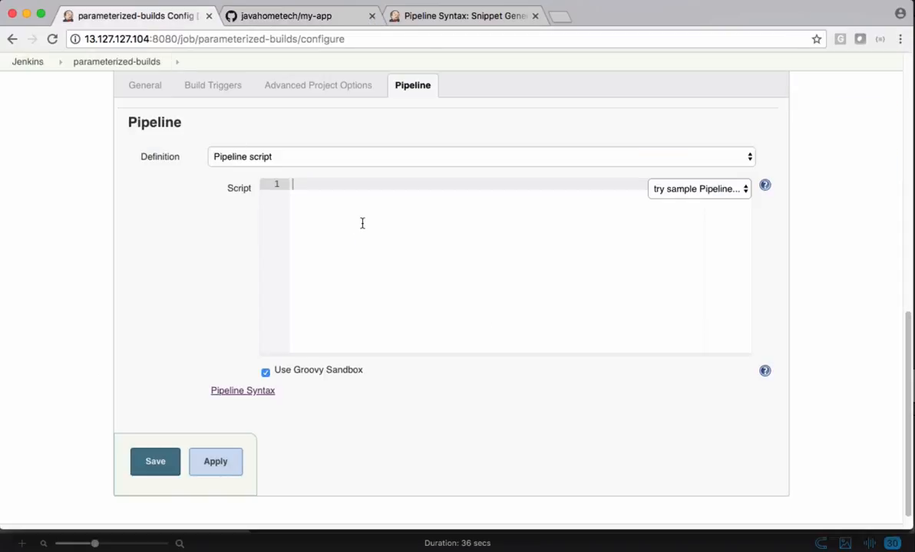
mouse_move(427, 115)
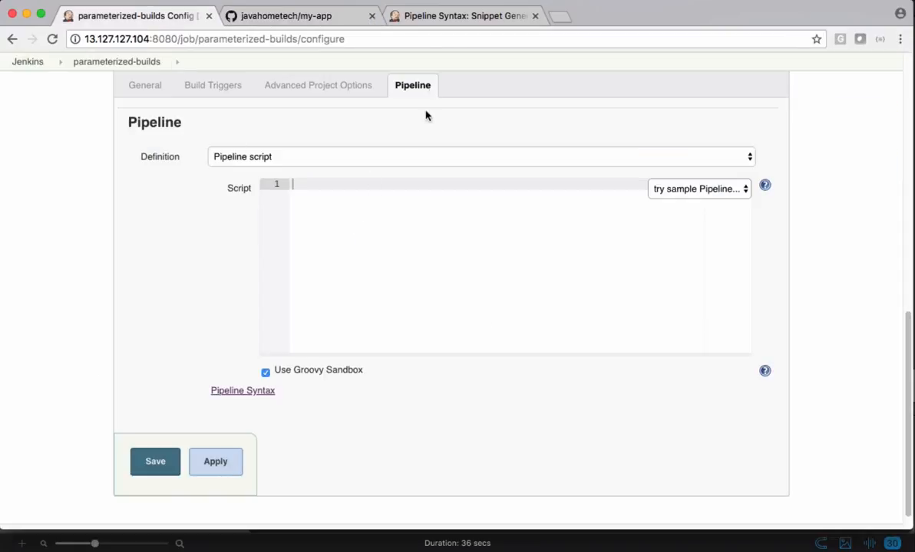
left_click(242, 391)
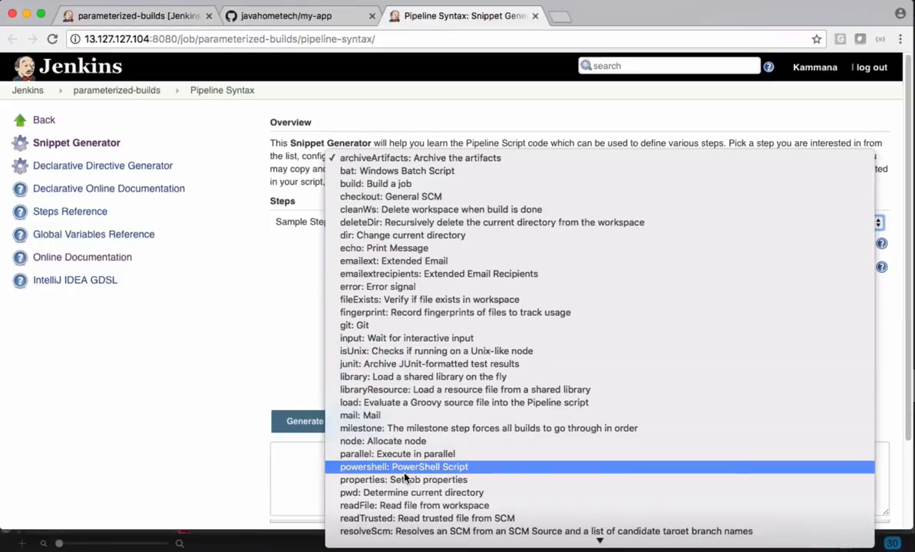
- Pick 'properties: Set job properties', enable 'This project is parameterized', and add a Choice Parameter
left_click(402, 479)
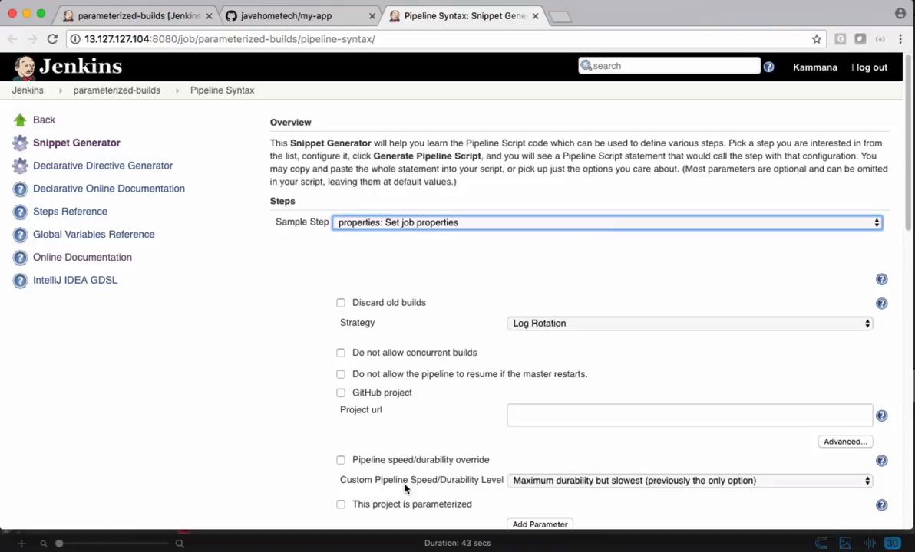
scroll("down", 3)
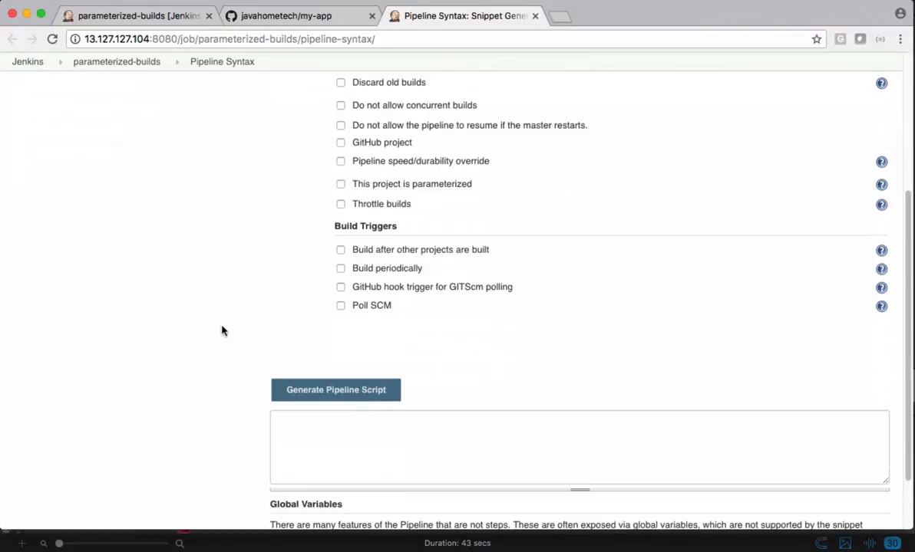
mouse_move(341, 190)
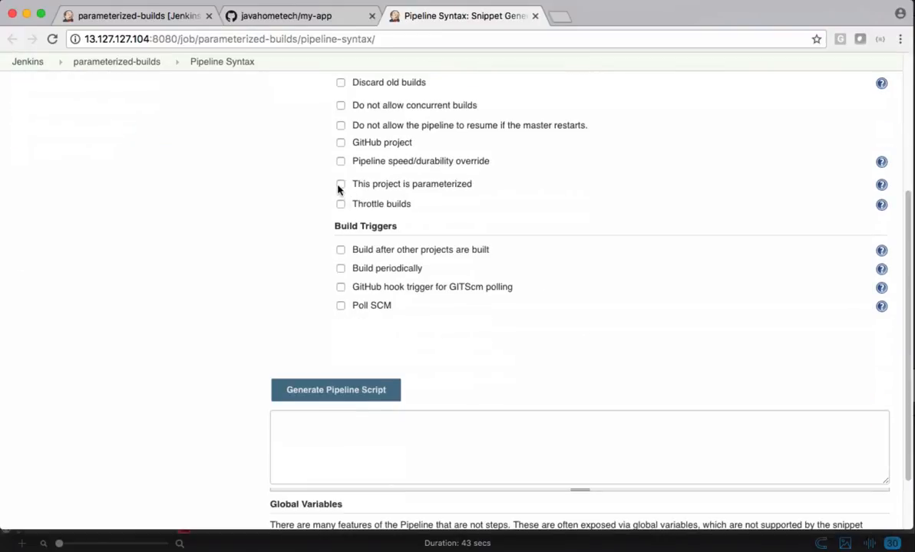
left_click(340, 184)
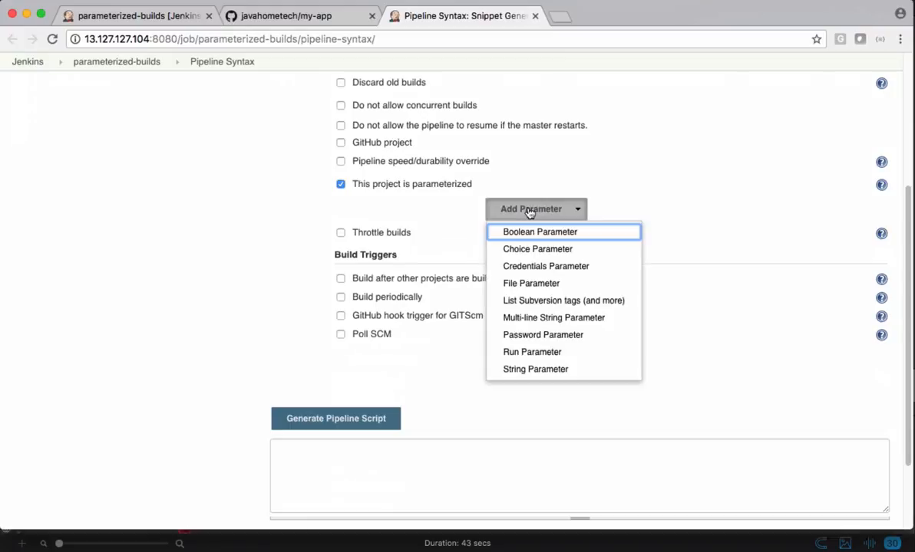
mouse_move(564, 299)
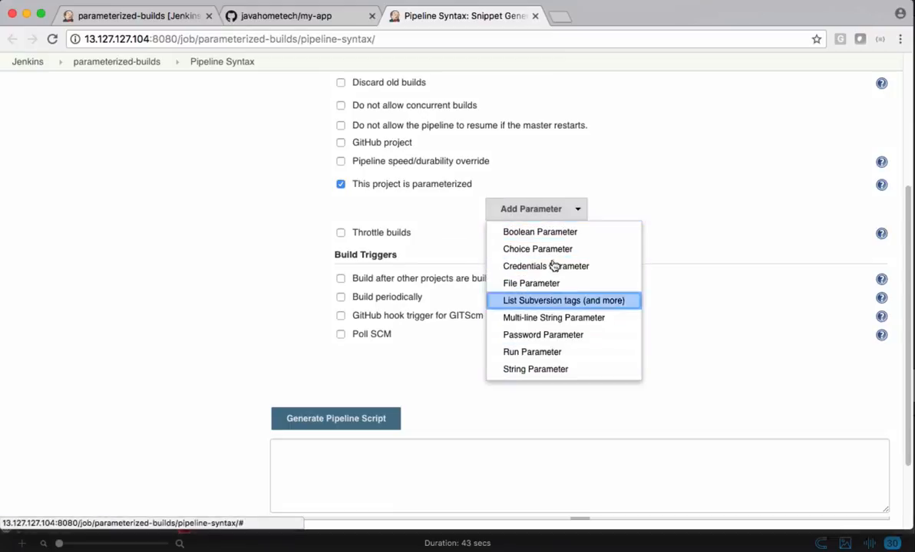
mouse_move(537, 318)
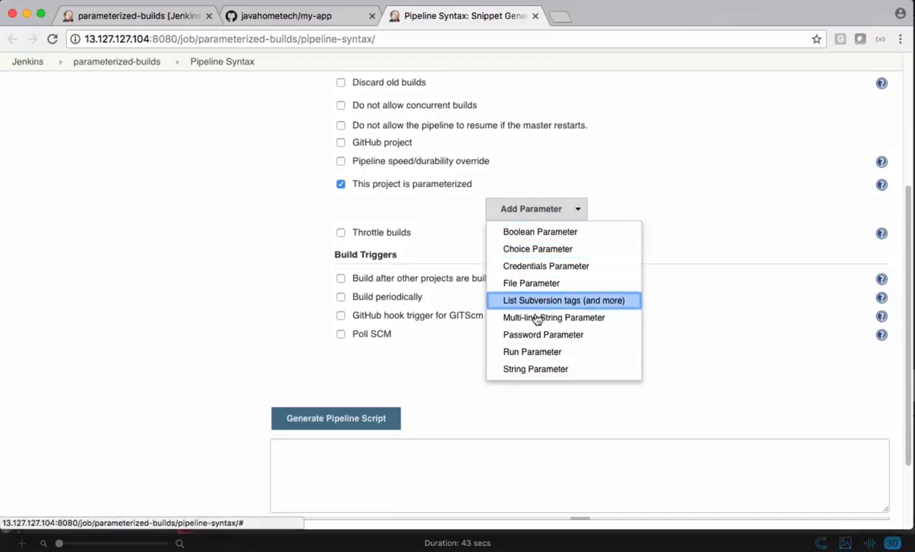
left_click(537, 249)
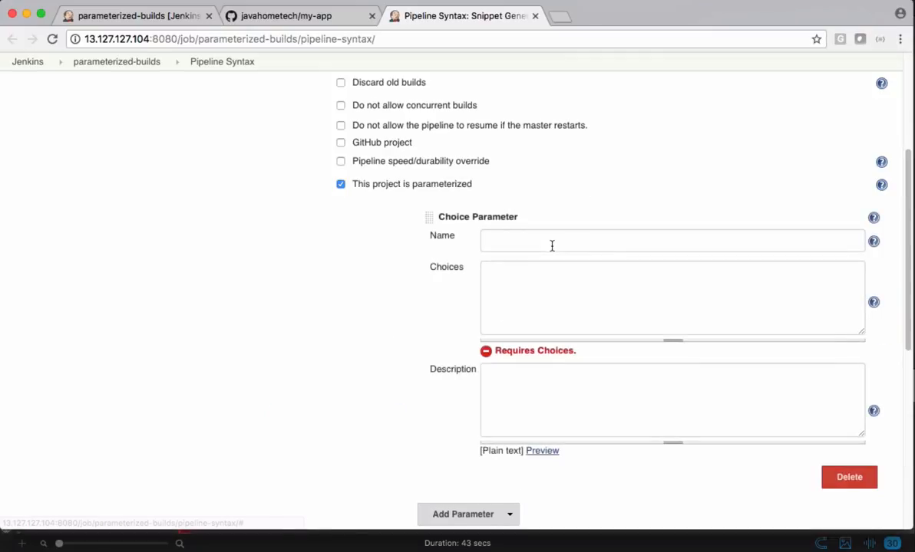
mouse_move(298, 290)
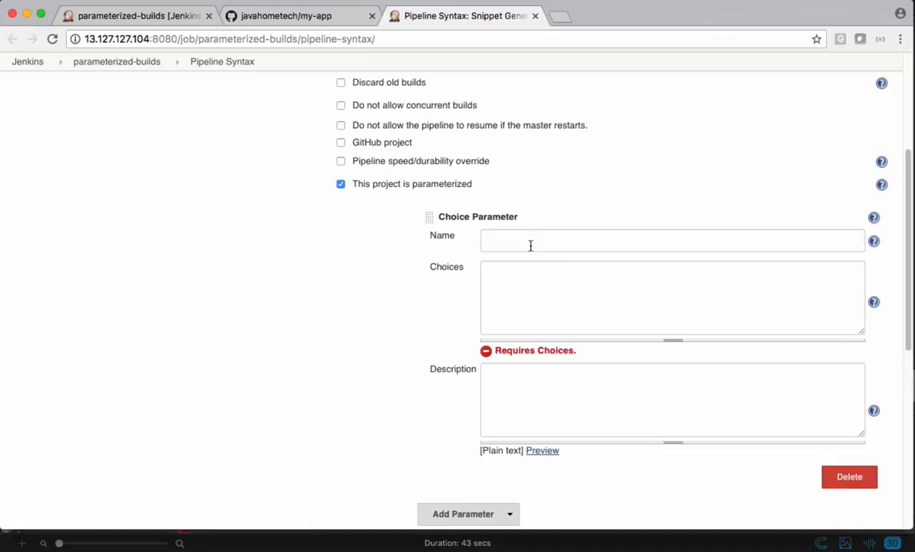
- Fill choice parameter 'branch' with master/feature-1/feature-2, description 'Select Branch to build', and generate the script
type("branch")
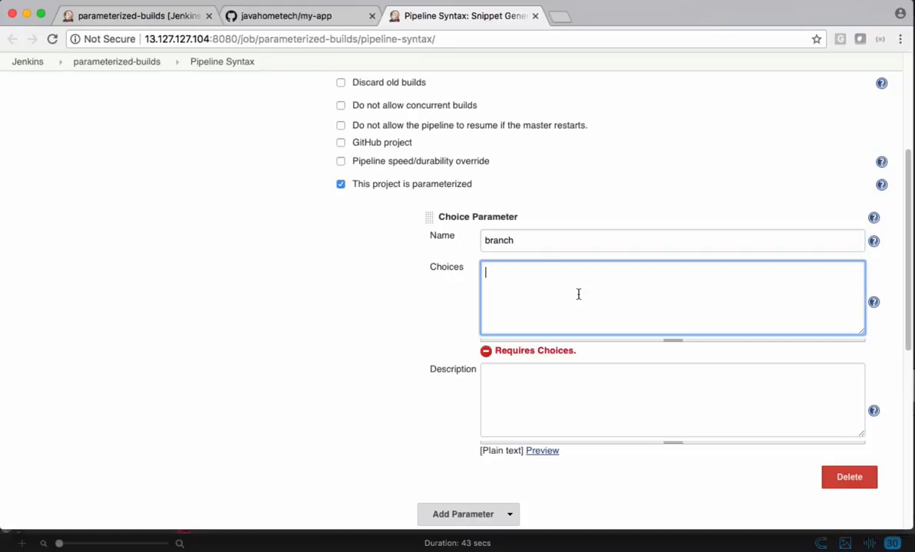
type("master")
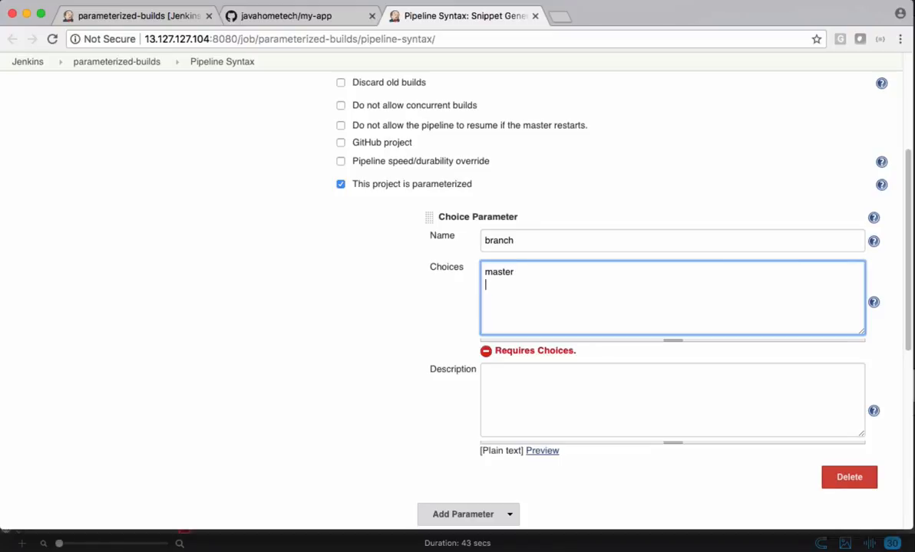
type("feature-1")
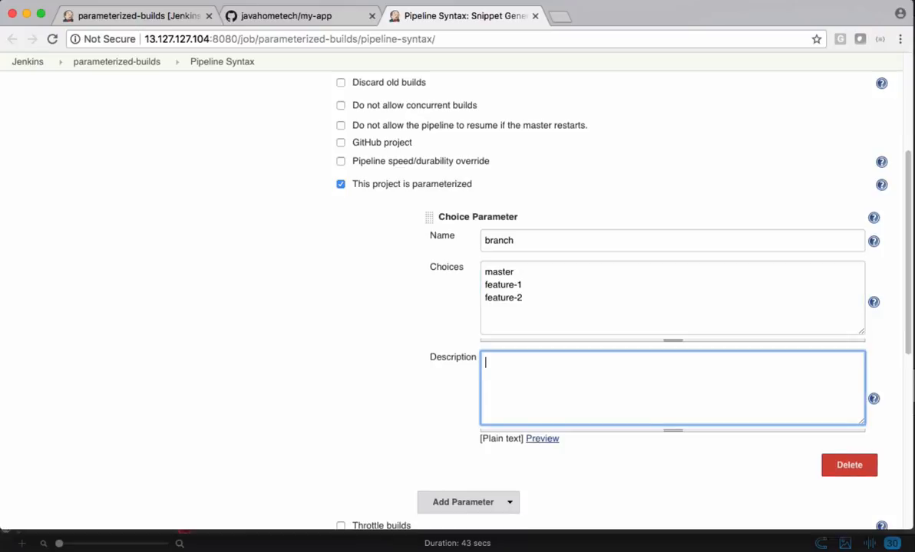
type("Select B")
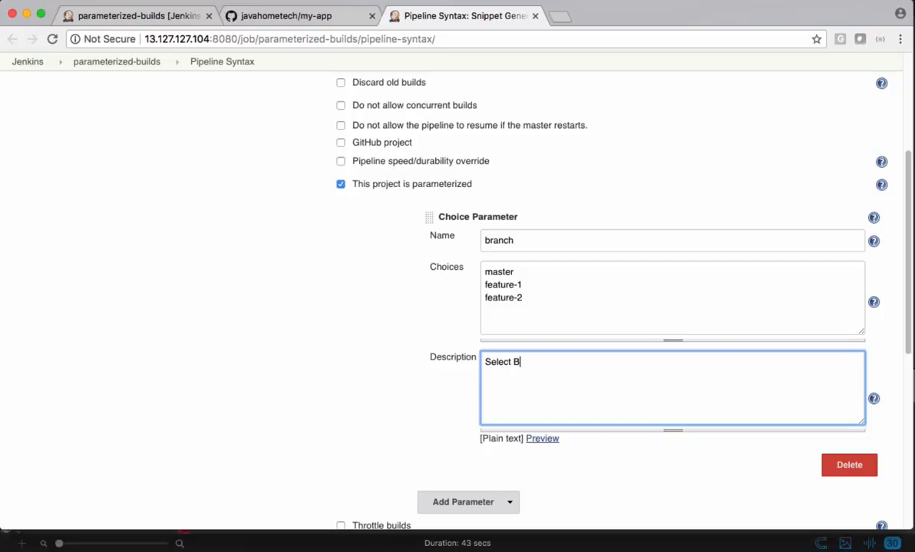
type("ranch to build")
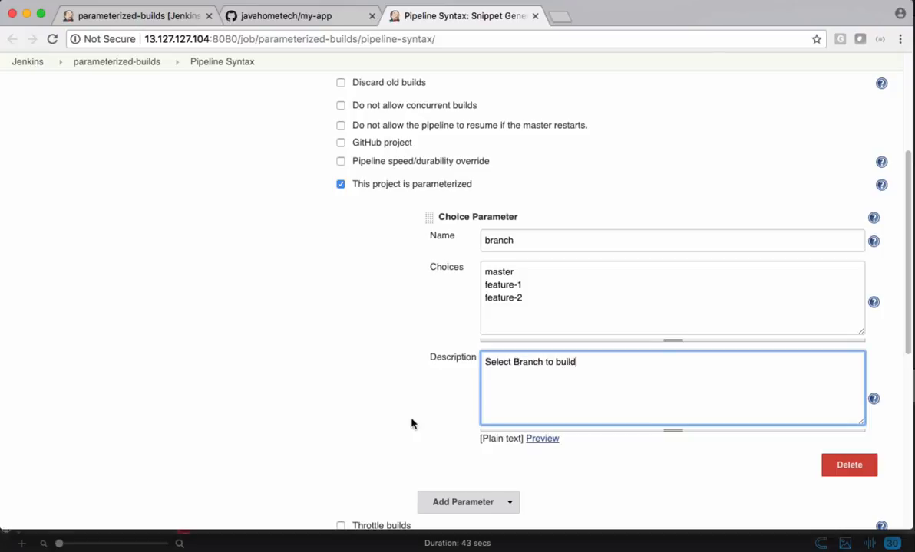
scroll("down", 3)
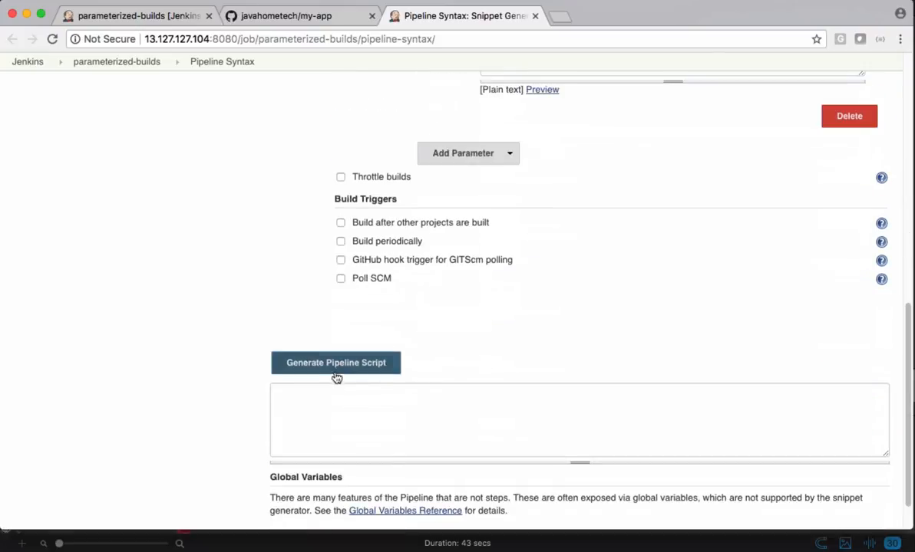
left_click(334, 362)
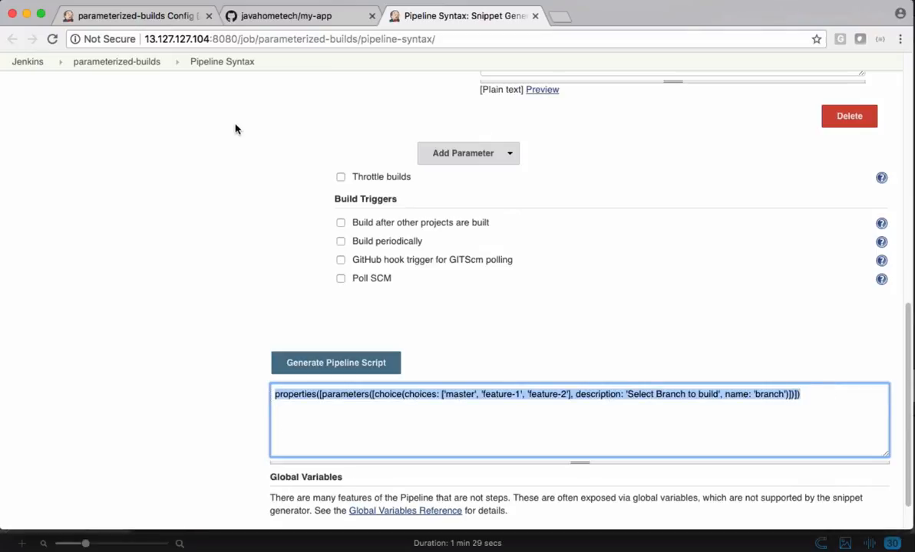
- Write a node block with stage 'Scm Checkout' echoing "Pulling changes from the branch ${params.branch}"
left_click(135, 16)
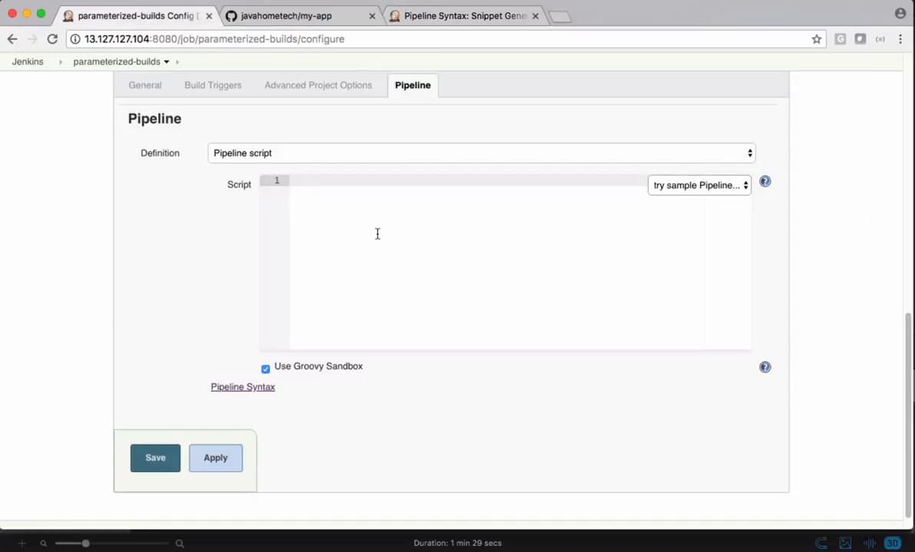
mouse_move(320, 191)
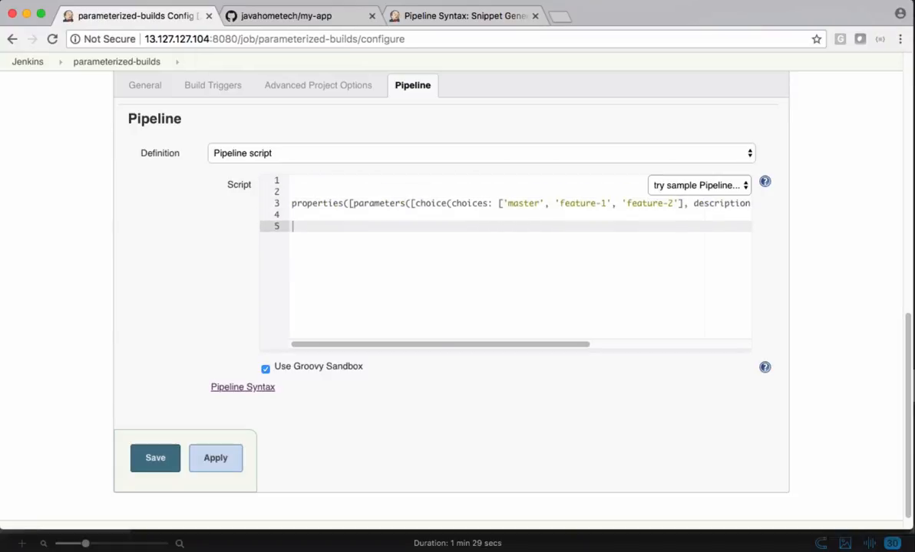
type("n")
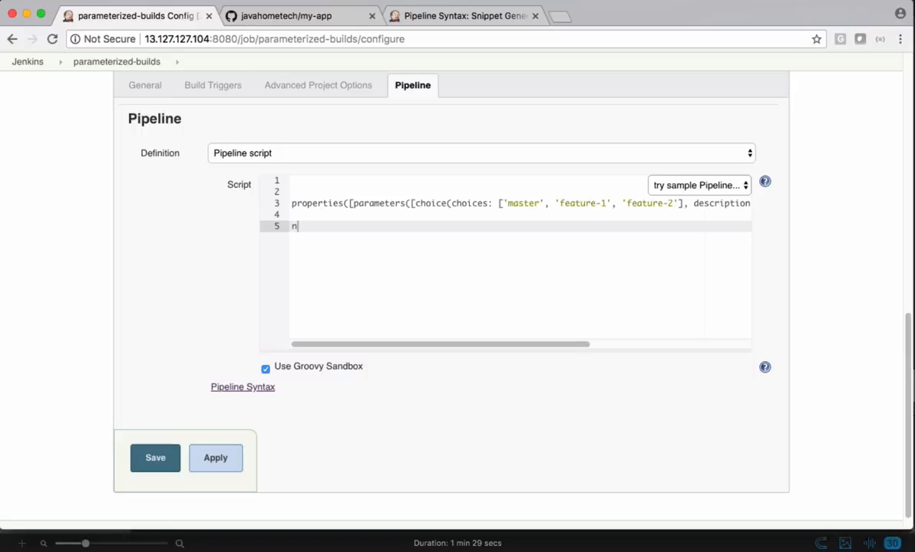
type("ode{}")
type("stage('Scm ")
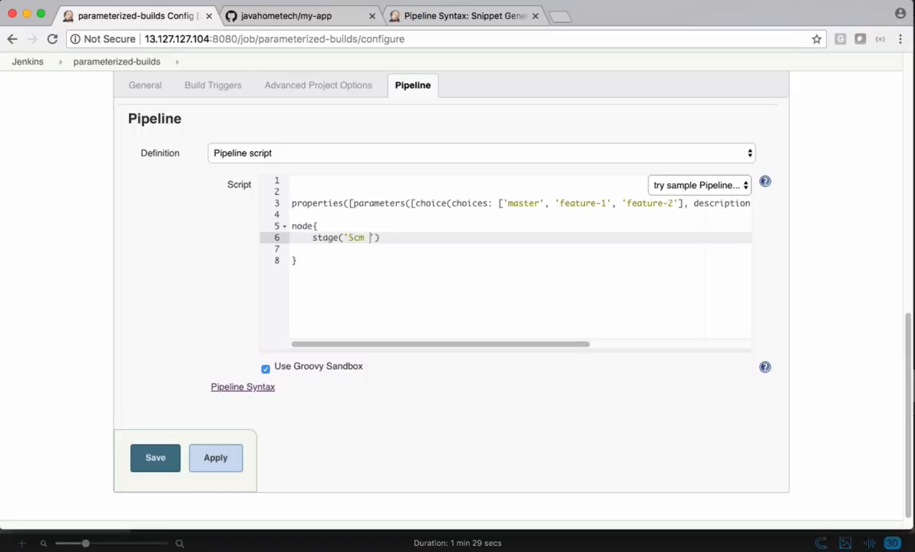
type("Checkout'){")
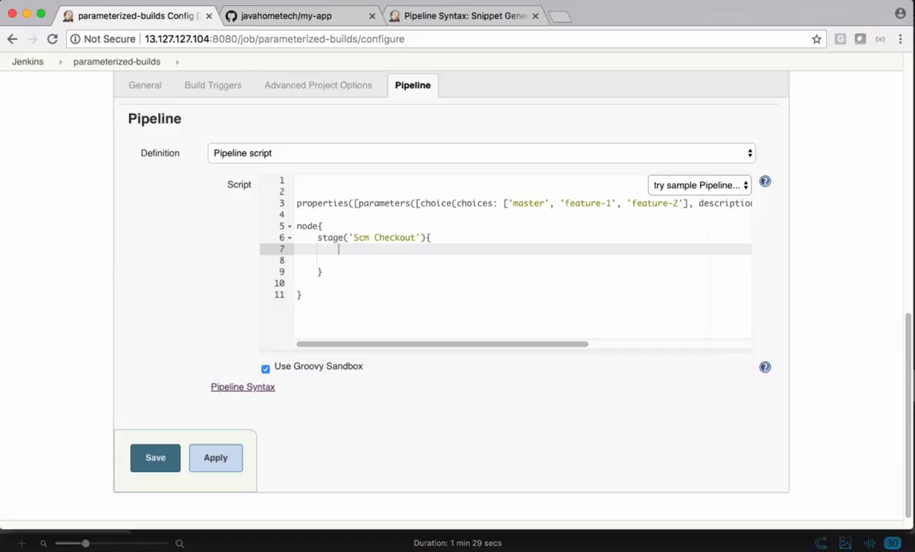
type("echo \"P\"")
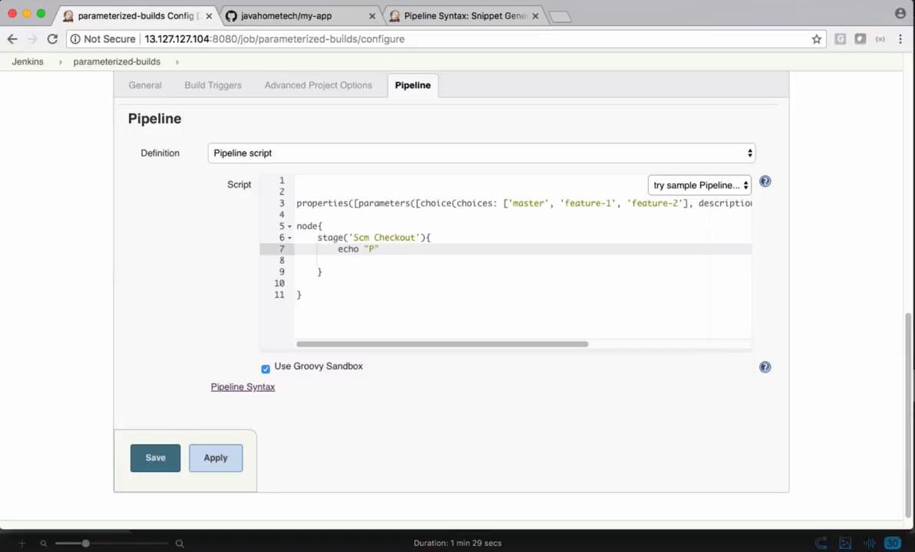
type("ulling changes f")
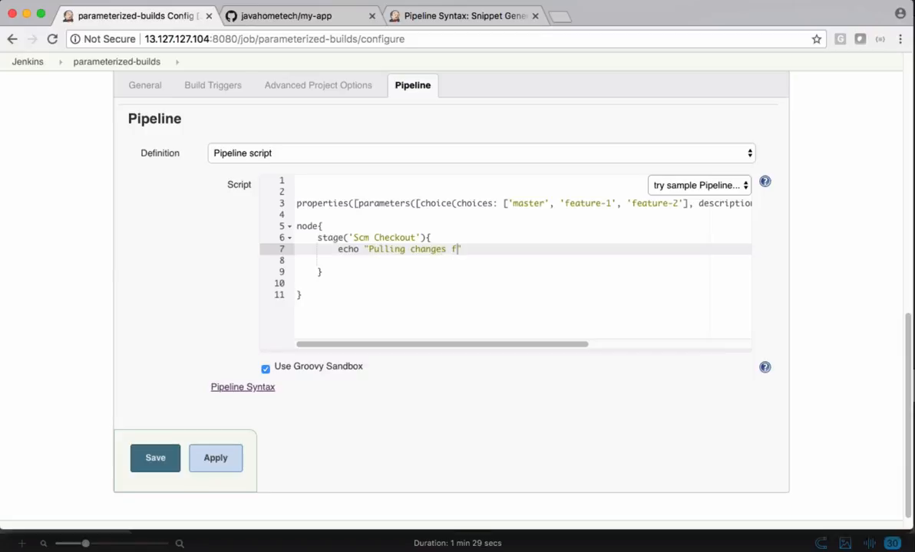
type("rom the branch")
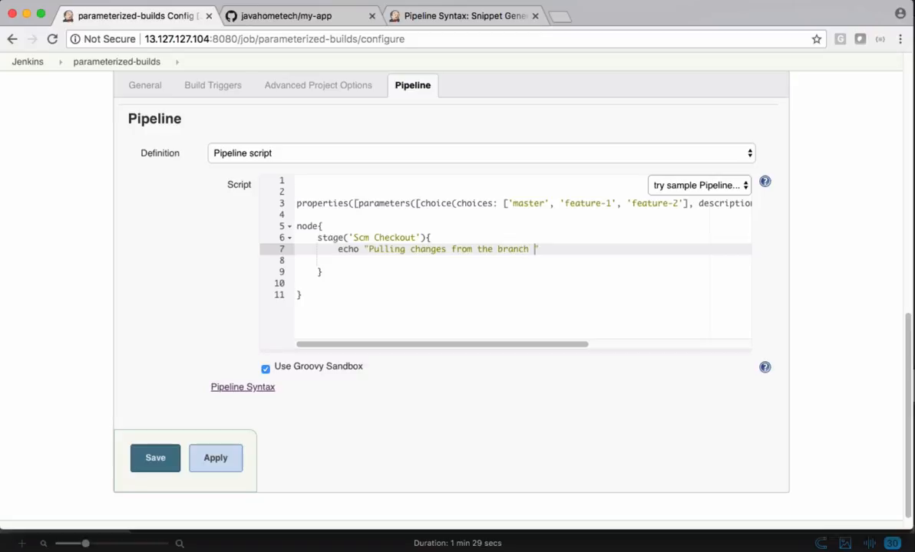
type("${}")
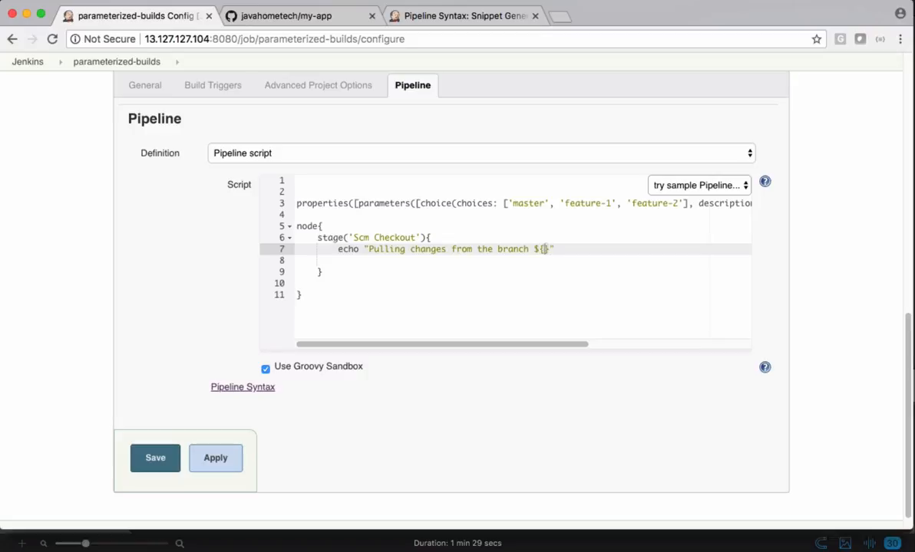
type("params")
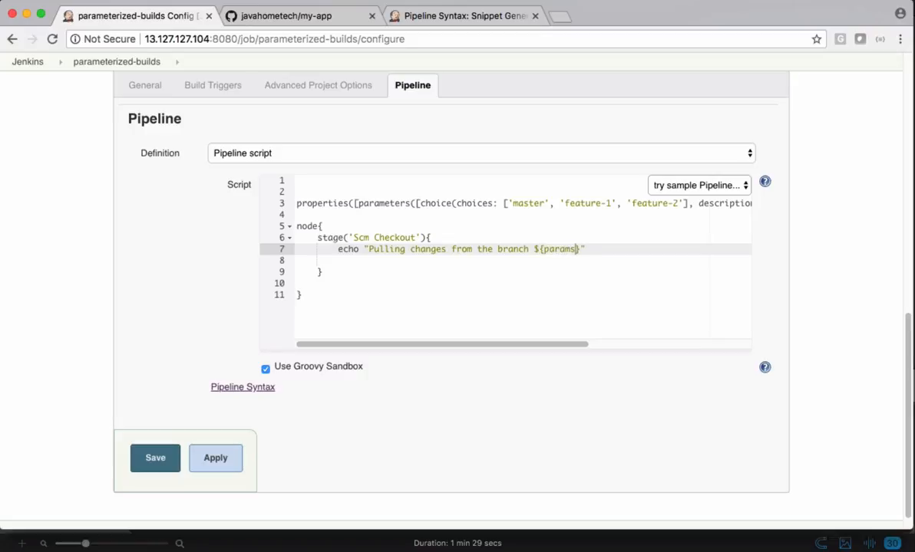
type(".")
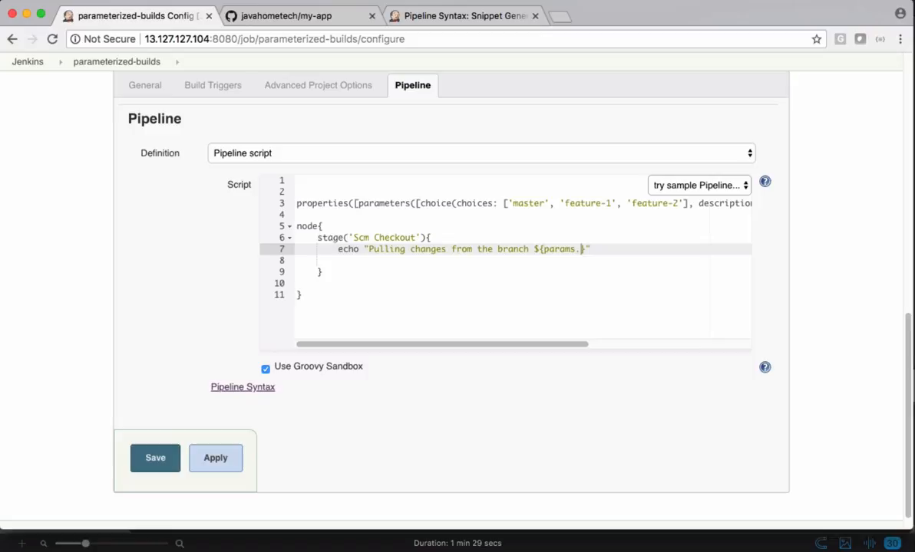
type("branch")
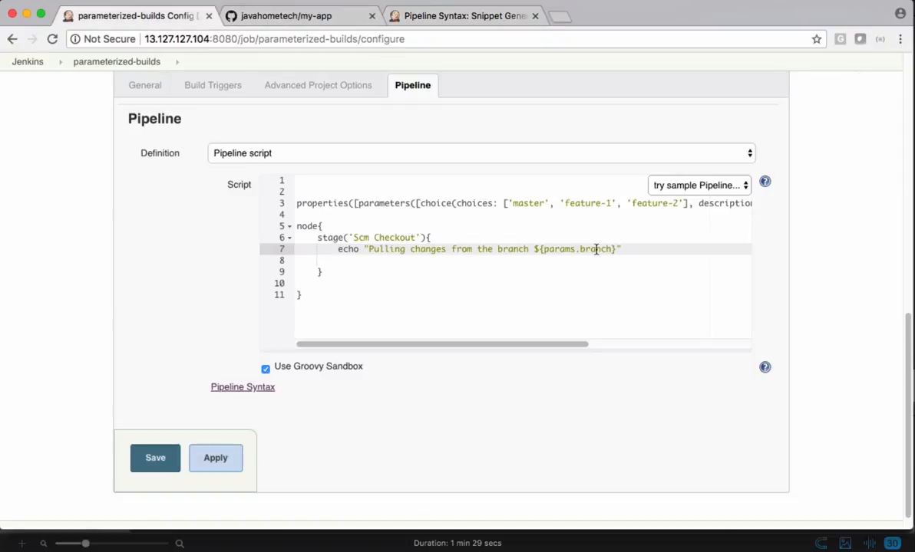
- Add a git checkout of the myweb repository url with branch "${params.branch}"
left_click(503, 261)
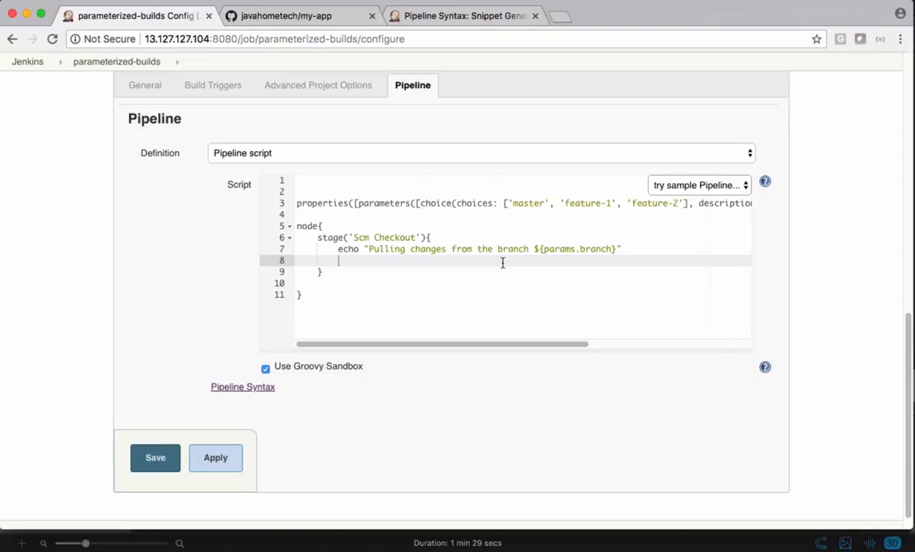
type("git url: ''")
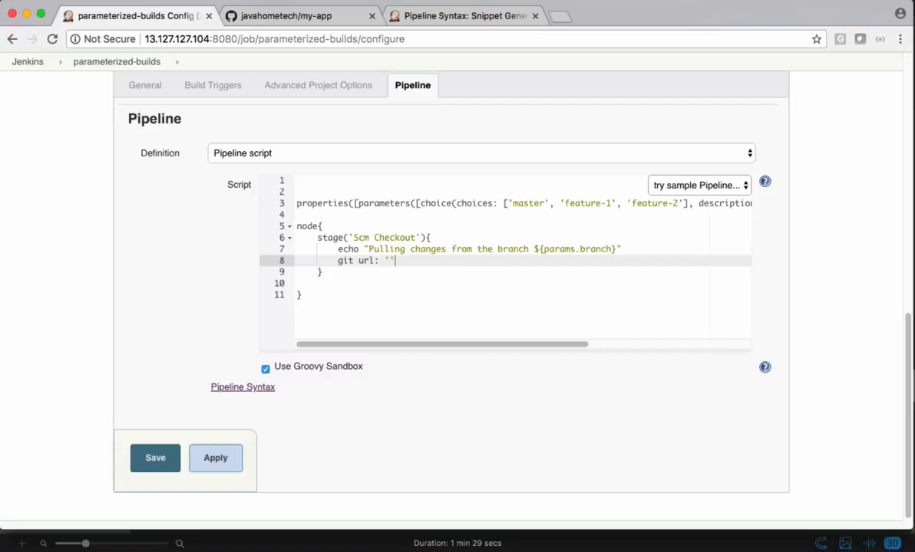
type("https:github.com/javahometech/mywe")
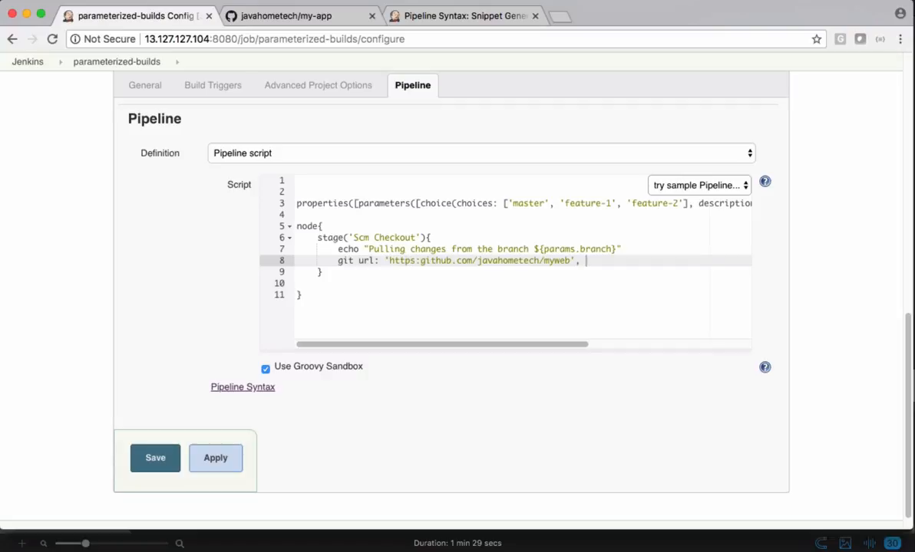
type("branch:")
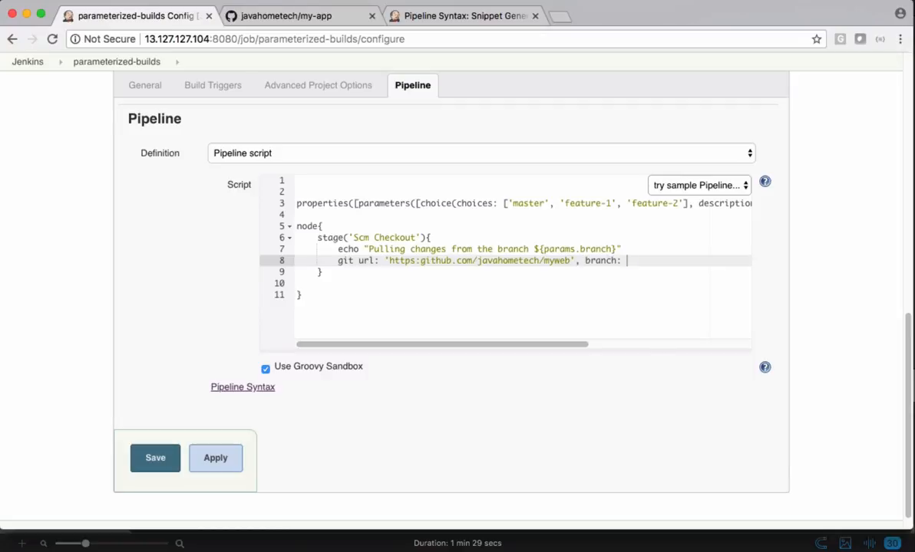
type("\"")
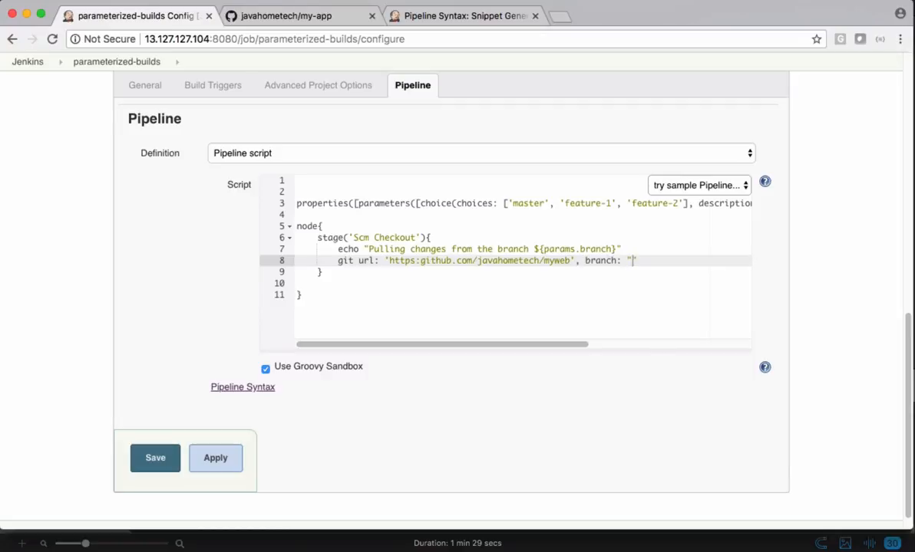
type("$")
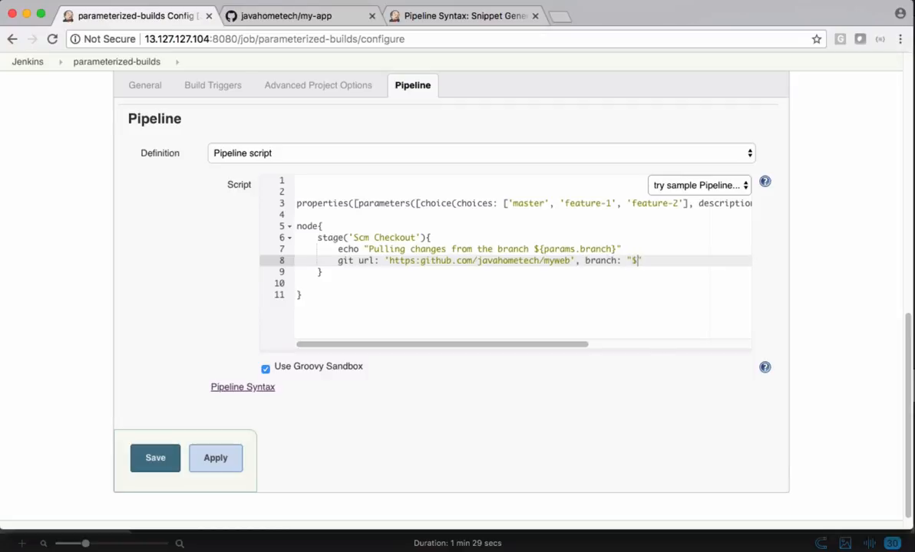
type("params.branch}")
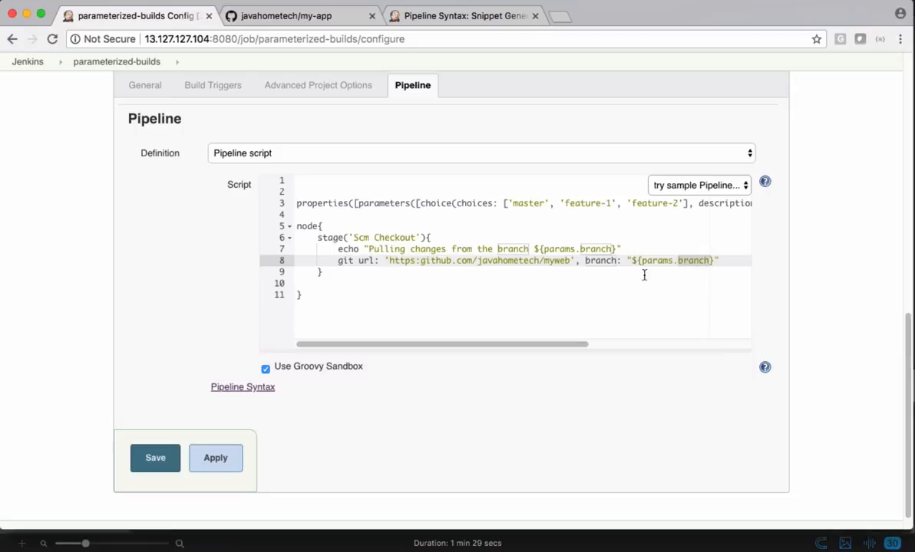
- Save the pipeline, run build #1, read its failing console output, and go back to Configure
left_click(155, 457)
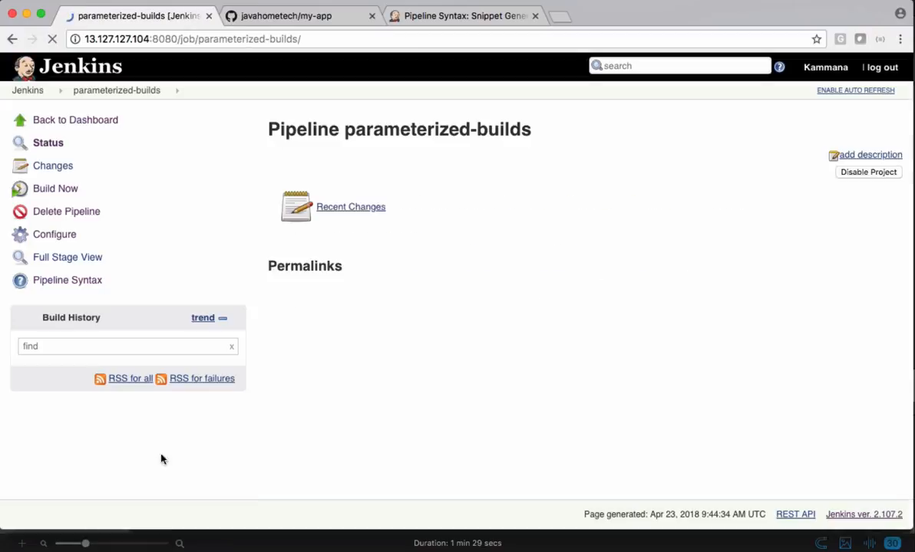
left_click(55, 187)
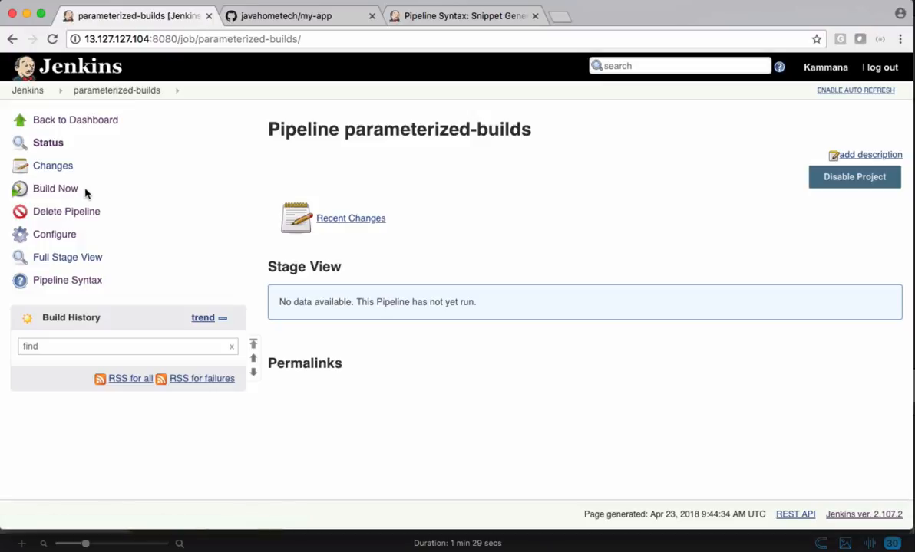
left_click(55, 188)
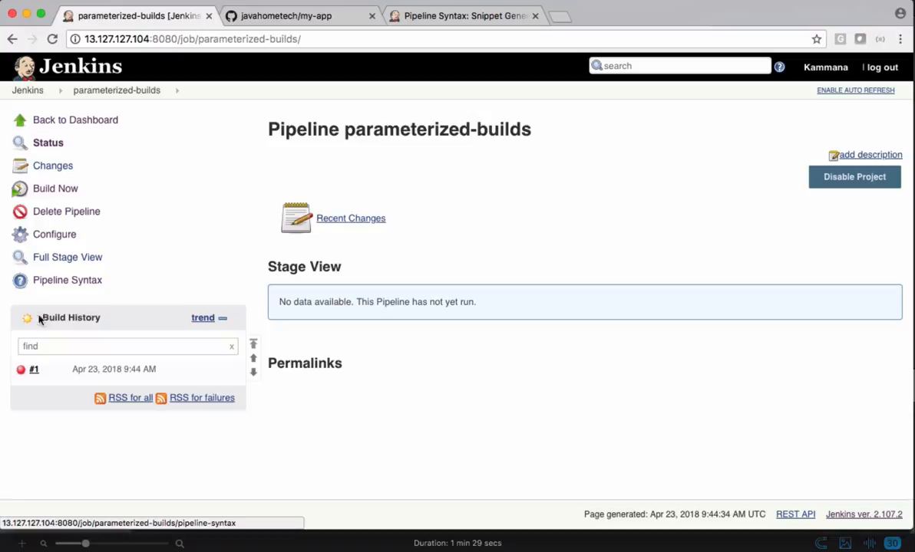
left_click(33, 368)
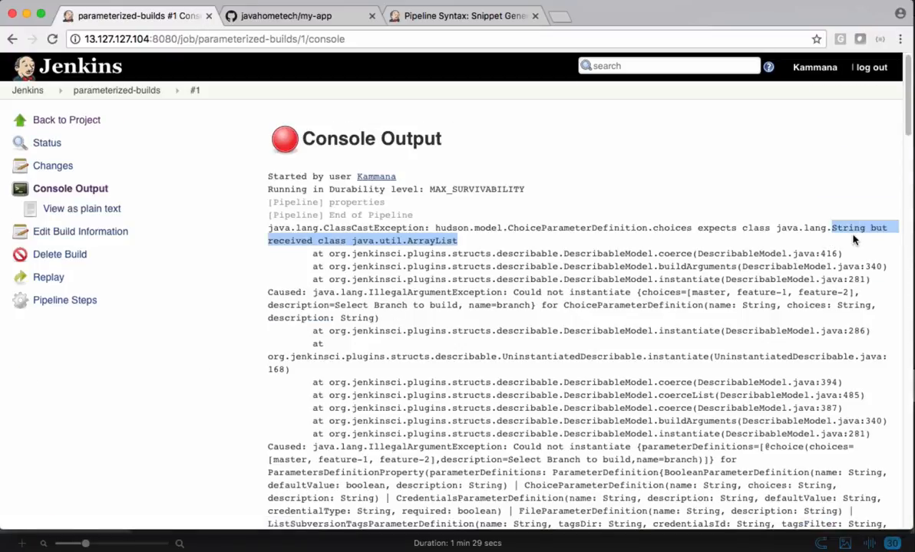
left_click(117, 91)
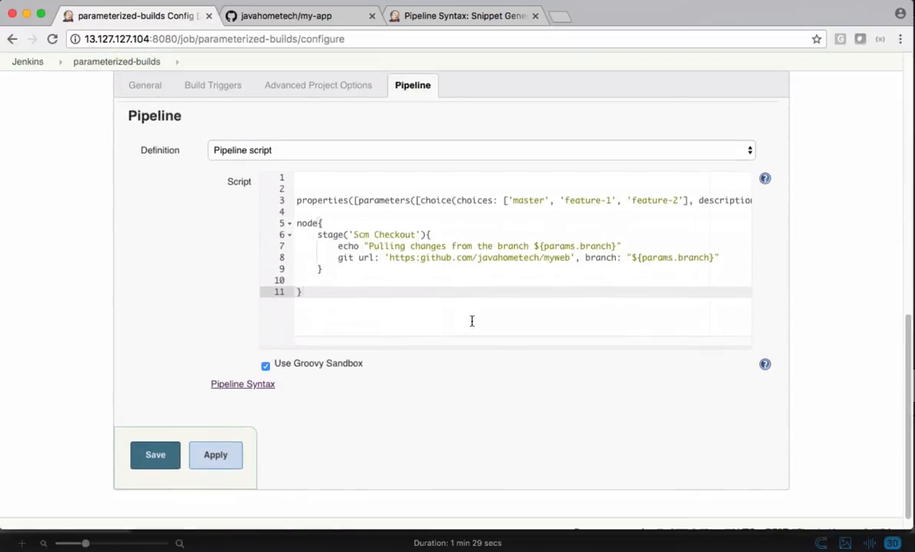
- Rewrite the choices as the single string 'master\nfeature-1\nfeature-2'
scroll("up", 3)
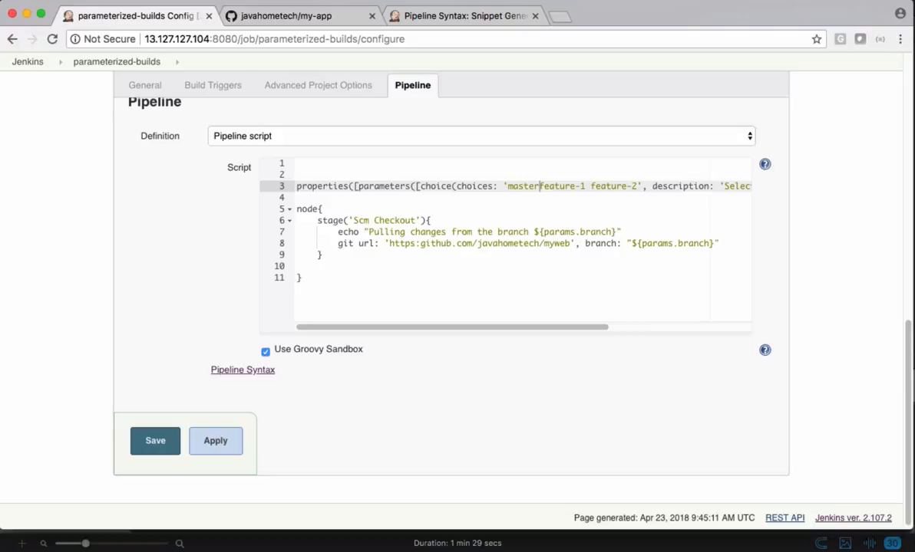
type("\\n")
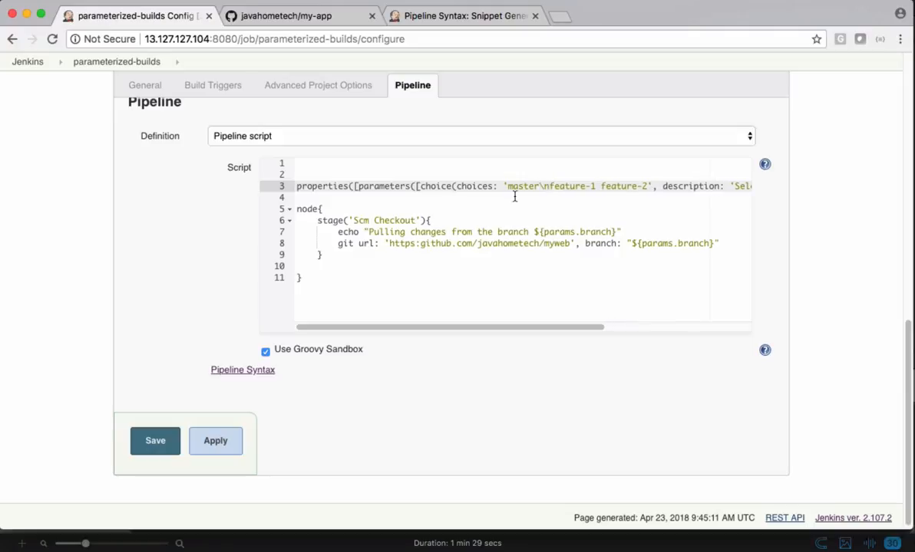
mouse_move(599, 185)
type("\\")
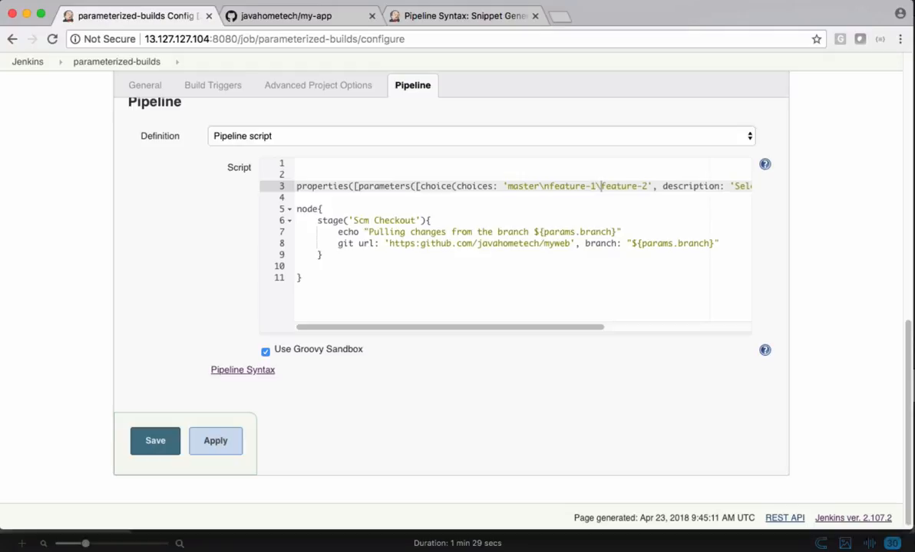
type("n")
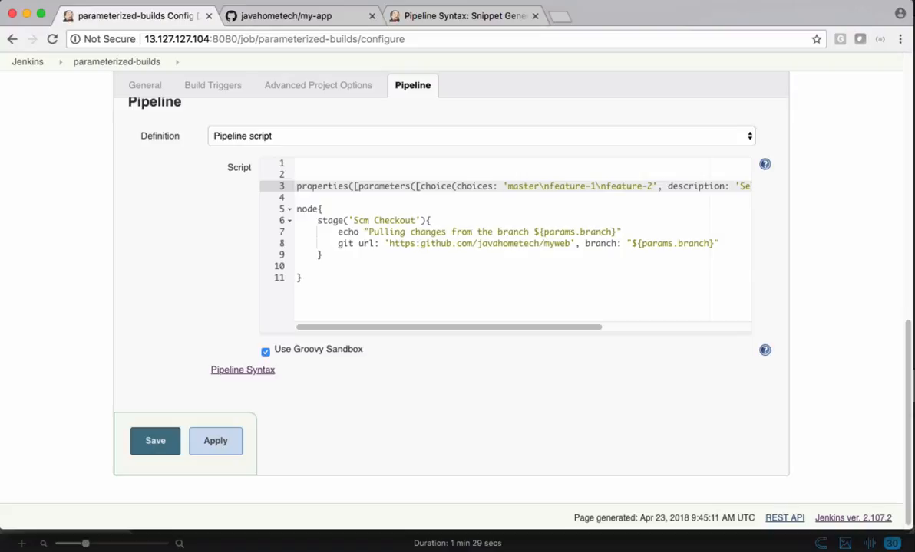
mouse_move(473, 299)
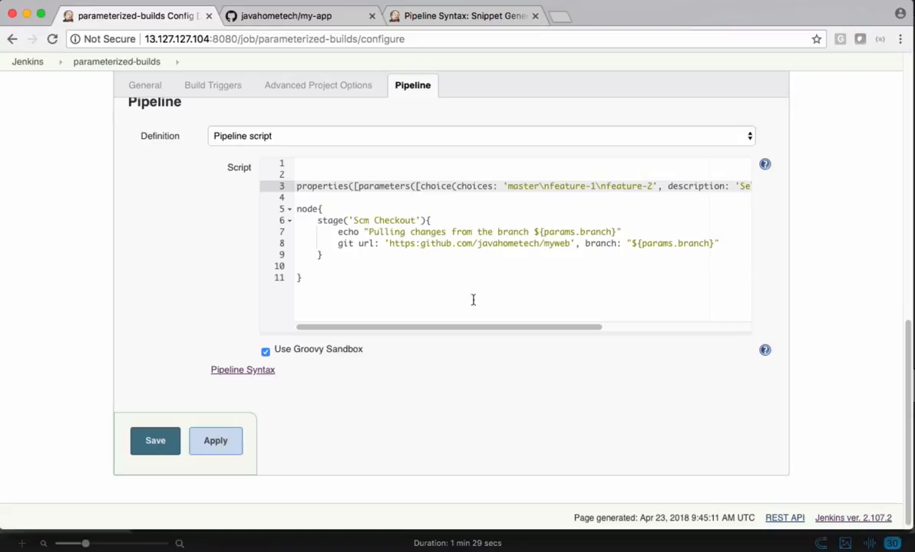
- Leave build #1's console log via the breadcrumb and return to the parameterized-builds project page
left_click(155, 441)
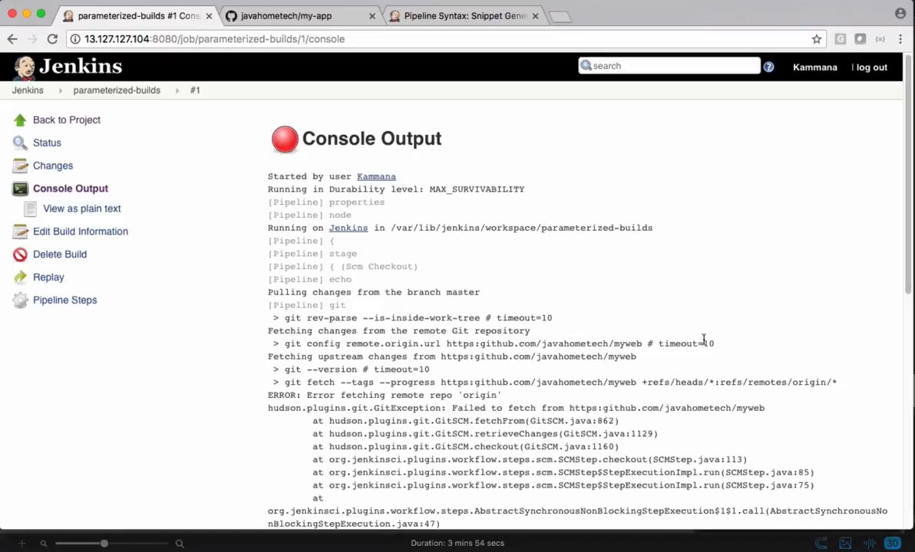
scroll("down", 3)
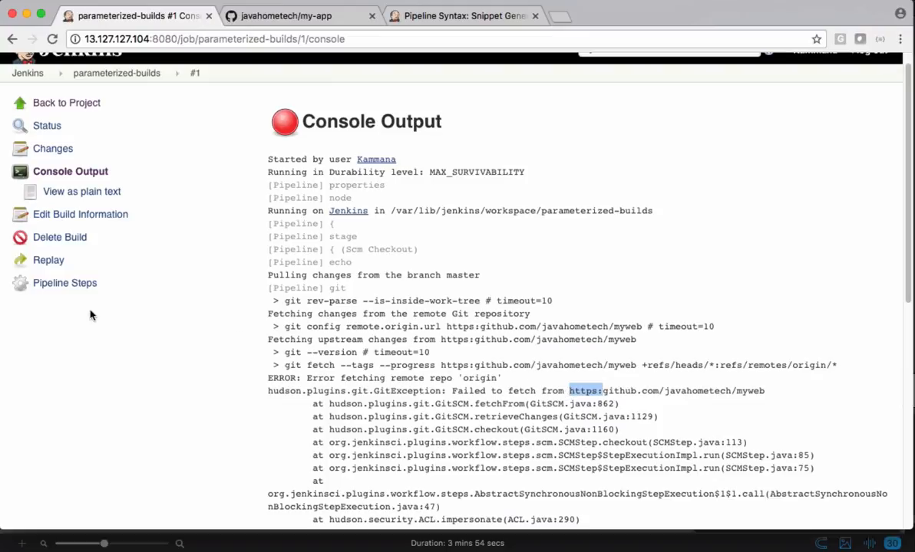
left_click(117, 73)
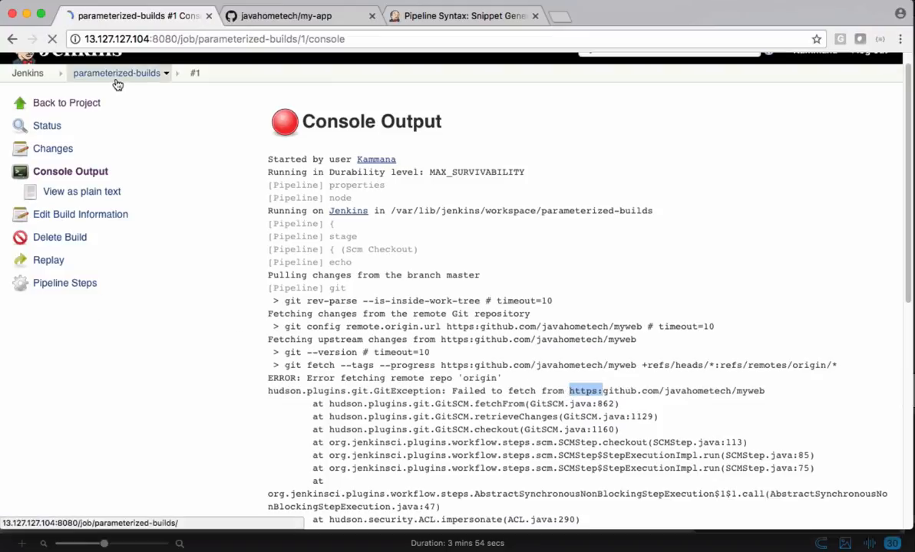
left_click(116, 73)
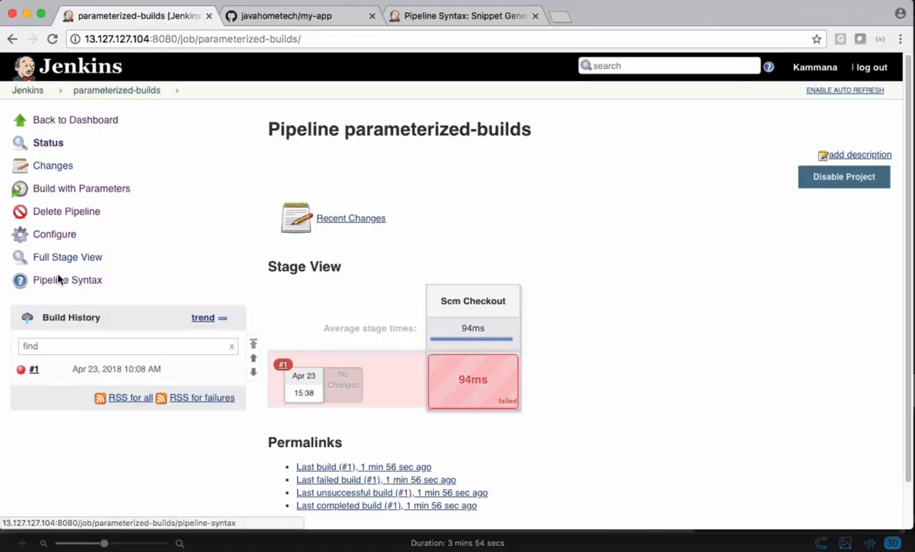
- Reopen the job configuration at its Pipeline script section to edit the git url to my-app
left_click(56, 233)
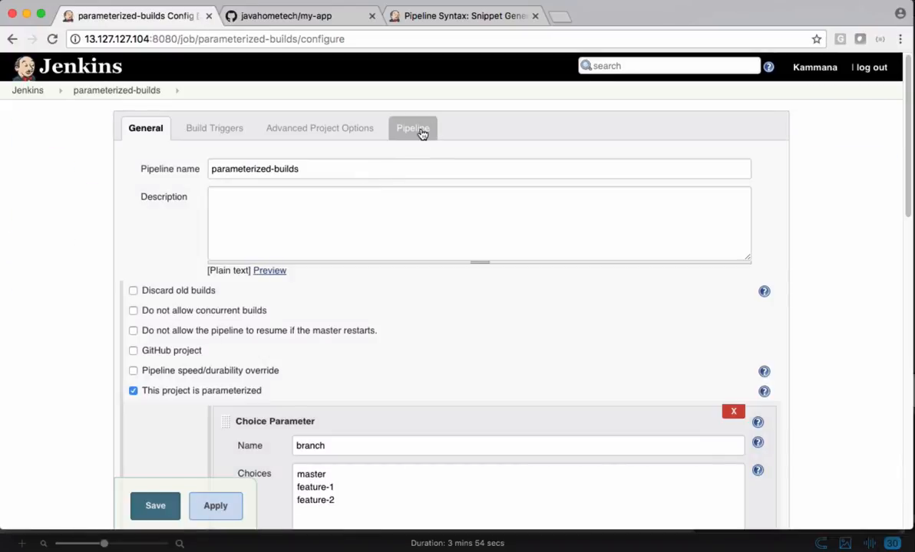
left_click(411, 127)
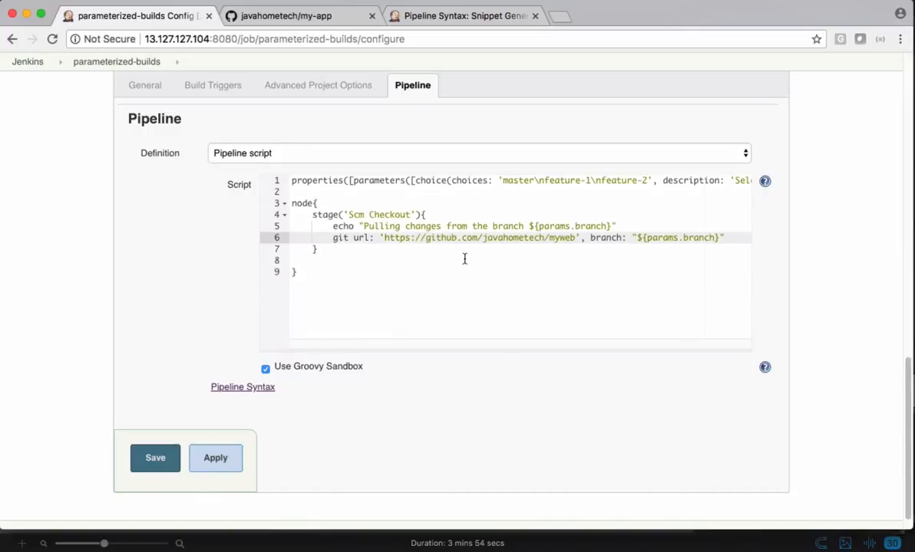
mouse_move(543, 252)
type("-app")
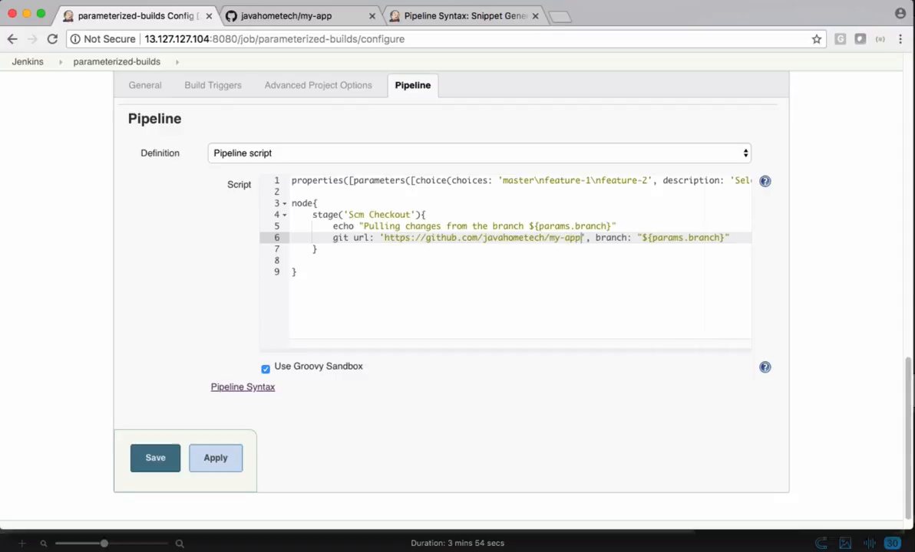
- Save, run Build with Parameters on branch master, and review build #2's successful console log
left_click(155, 457)
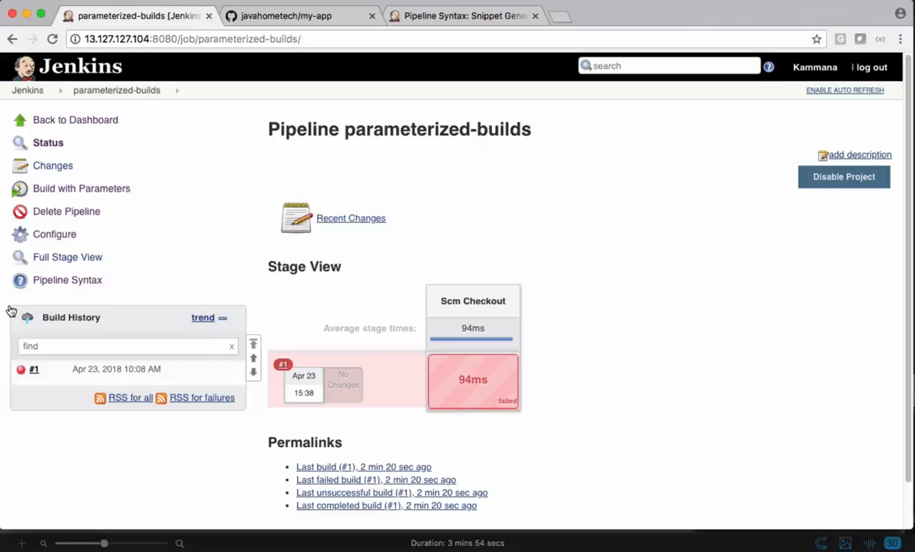
mouse_move(81, 188)
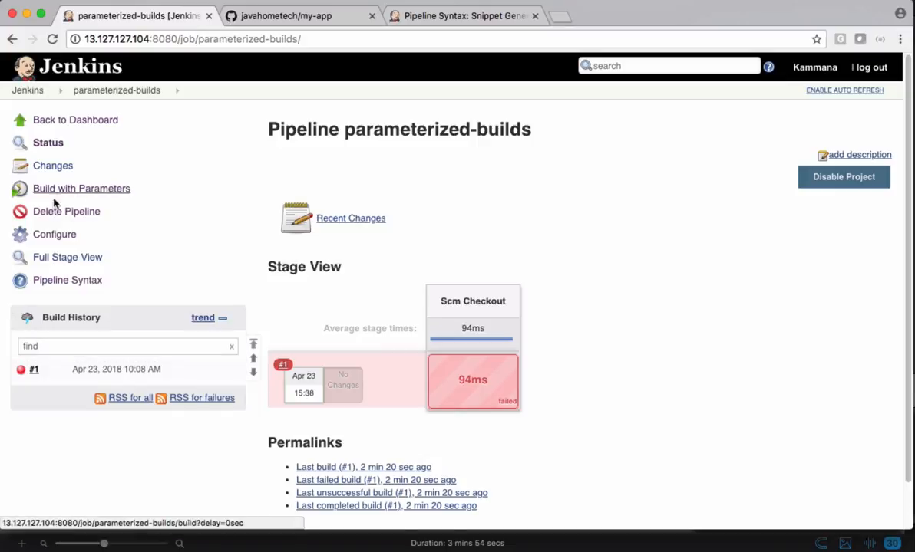
mouse_move(205, 178)
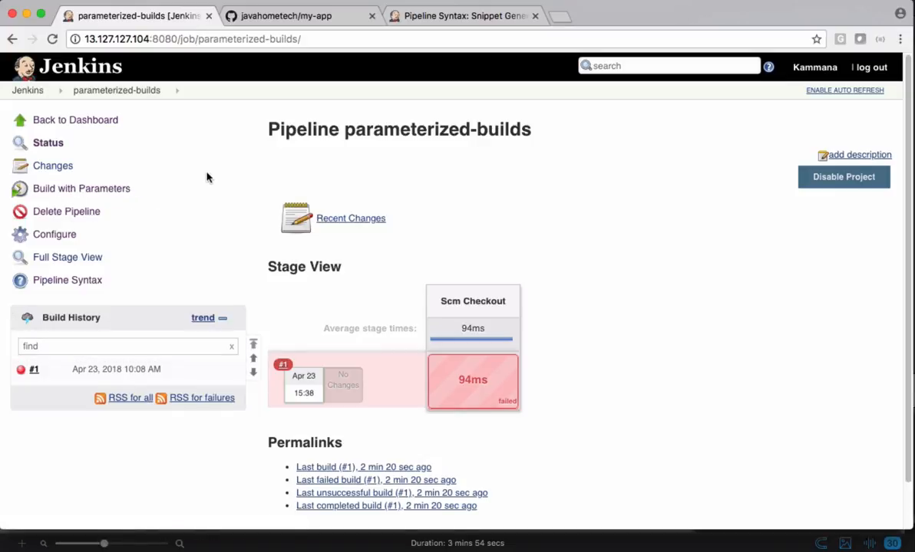
mouse_move(79, 202)
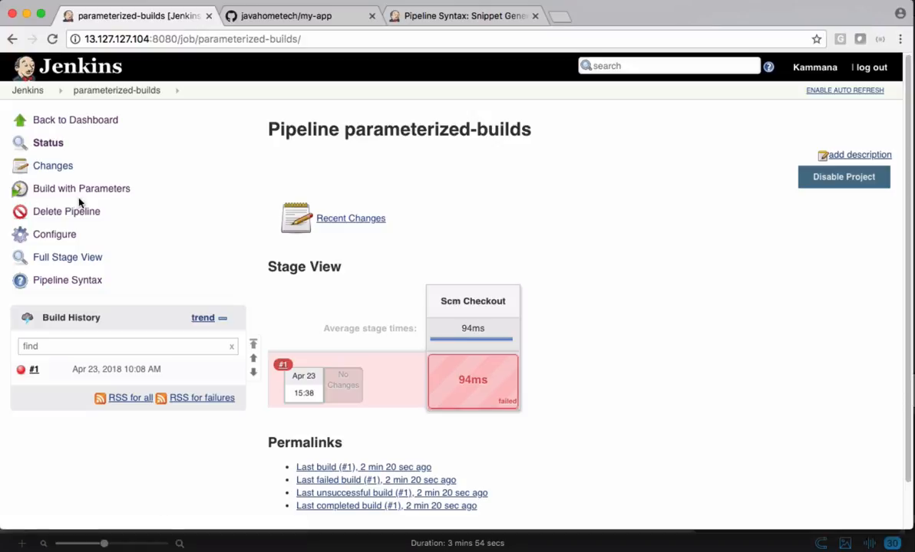
mouse_move(81, 187)
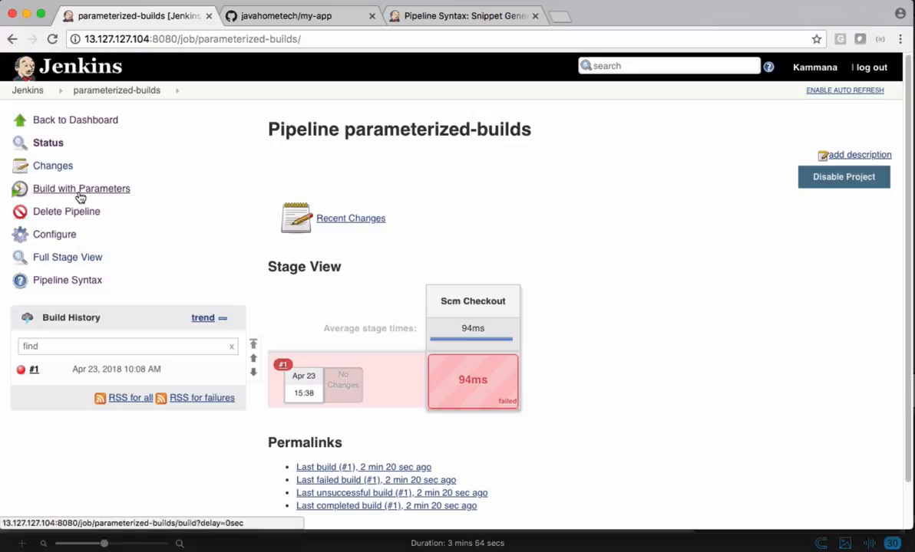
left_click(82, 187)
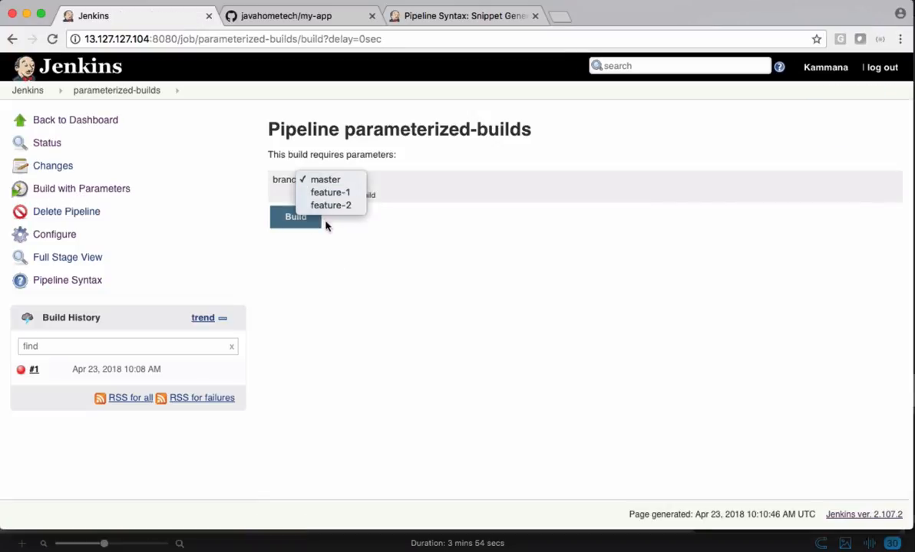
mouse_move(323, 178)
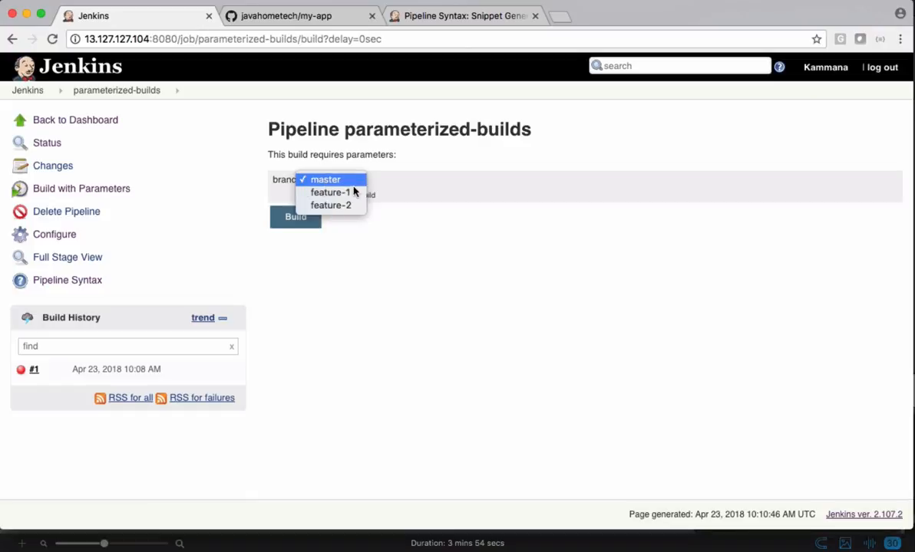
mouse_move(328, 178)
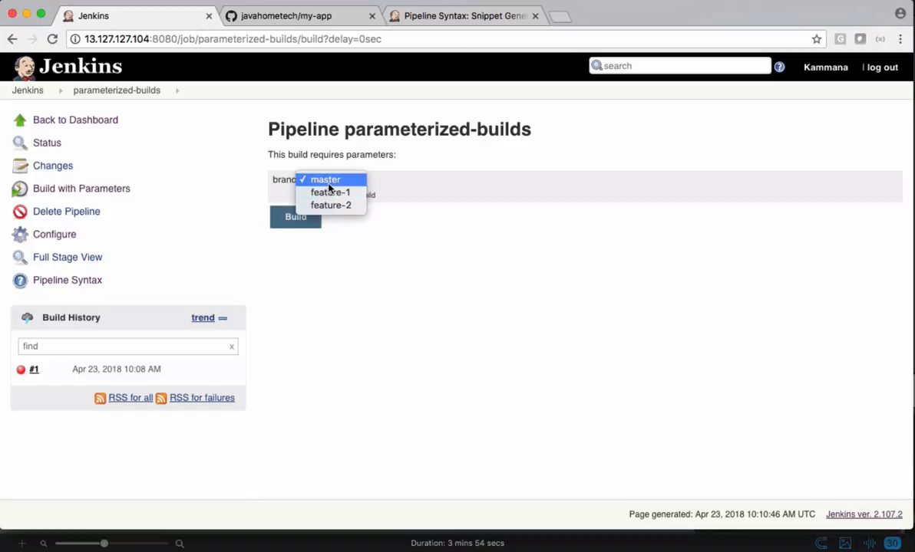
left_click(295, 217)
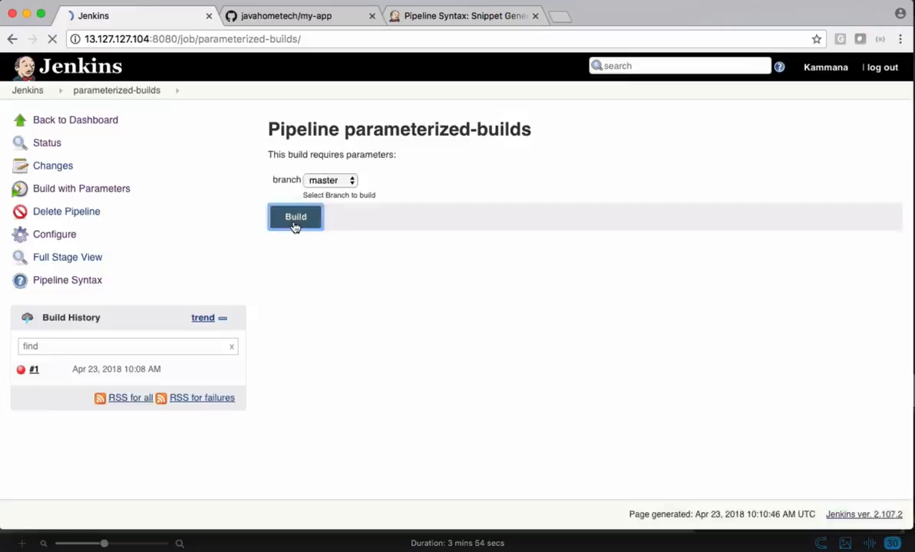
left_click(295, 216)
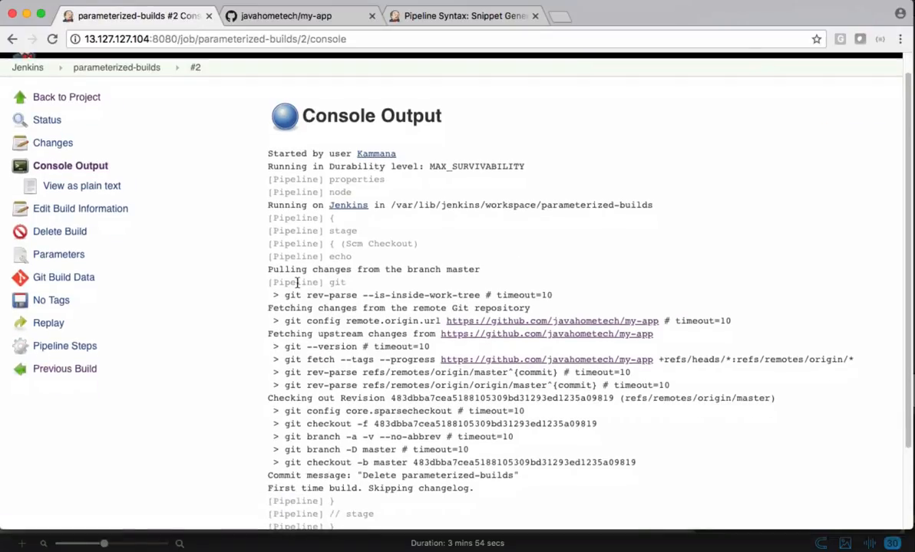
left_click_drag(402, 271, 347, 282)
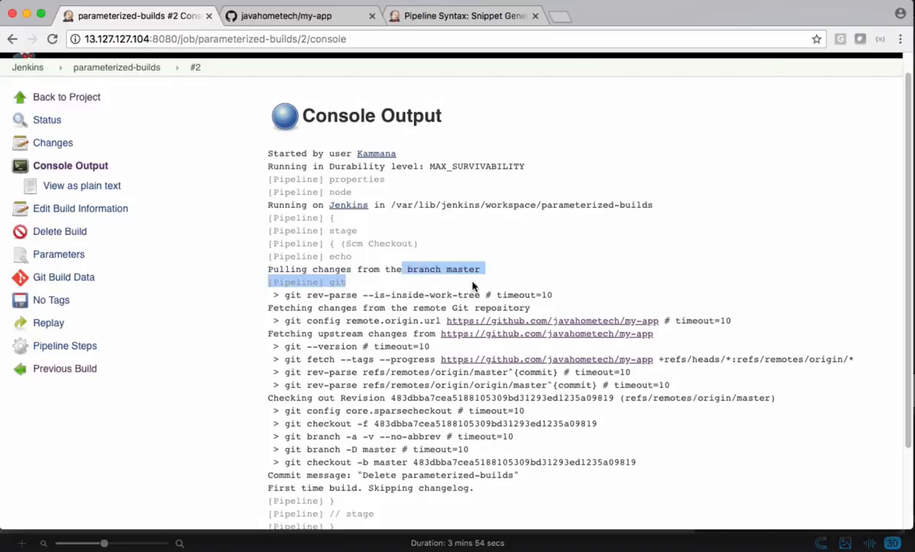
scroll("down", 3)
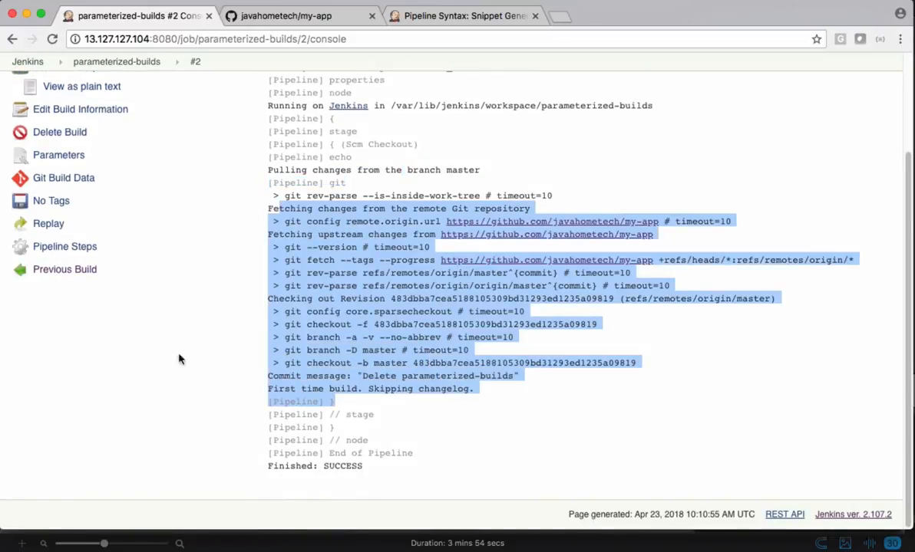
- Start a Build with Parameters run choosing feature-1 as the branch
left_click(117, 61)
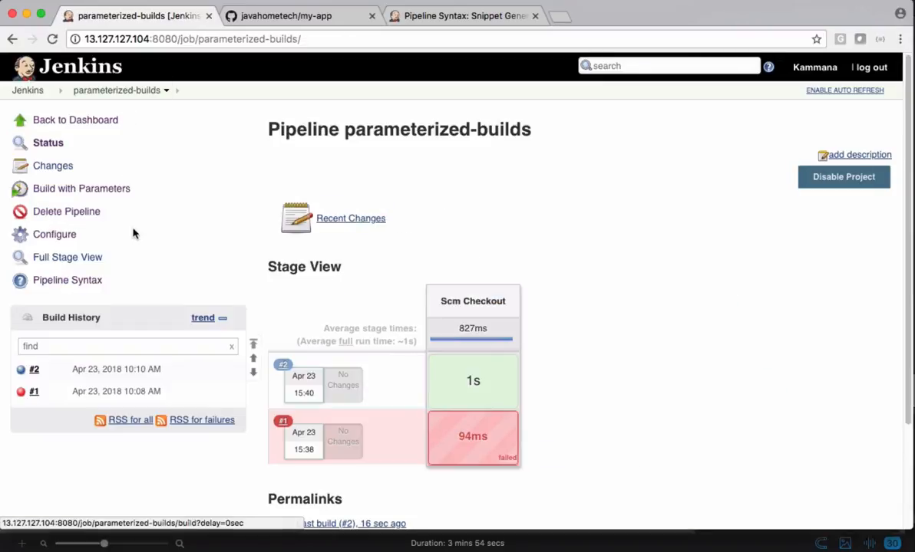
left_click(82, 187)
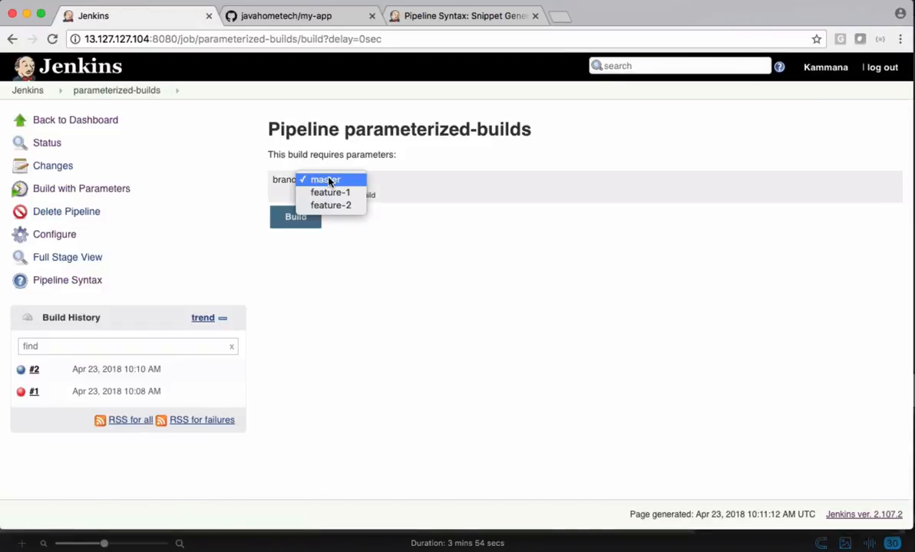
left_click(330, 192)
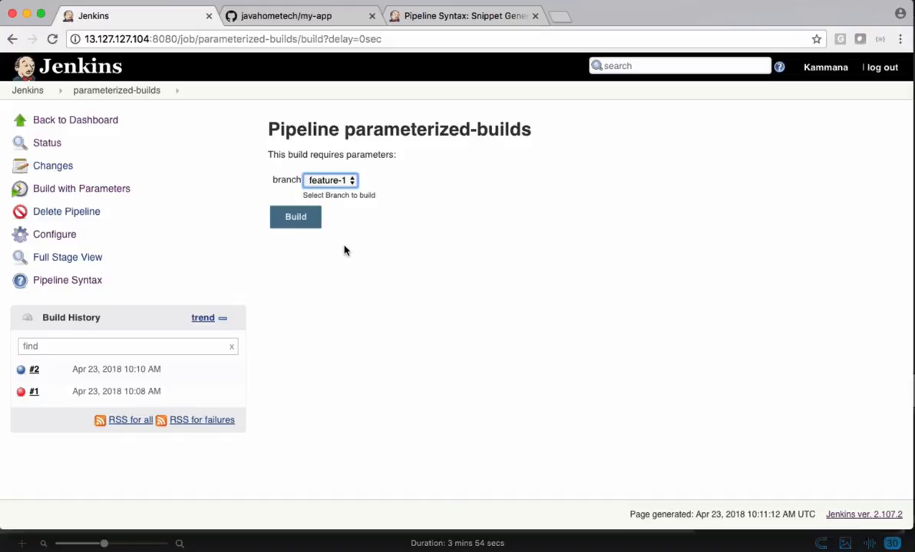
left_click(295, 216)
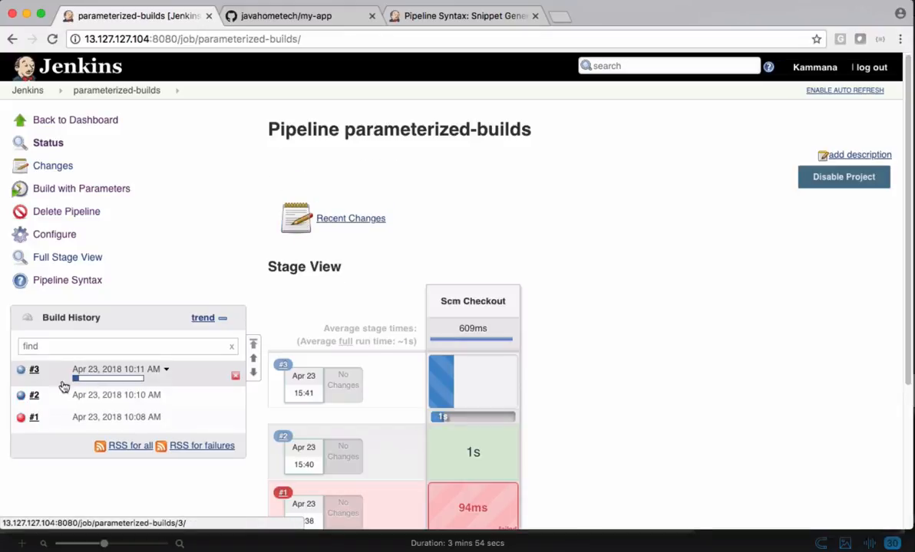
- Review build #3's console output showing the feature-1 checkout finishing with SUCCESS
left_click(34, 368)
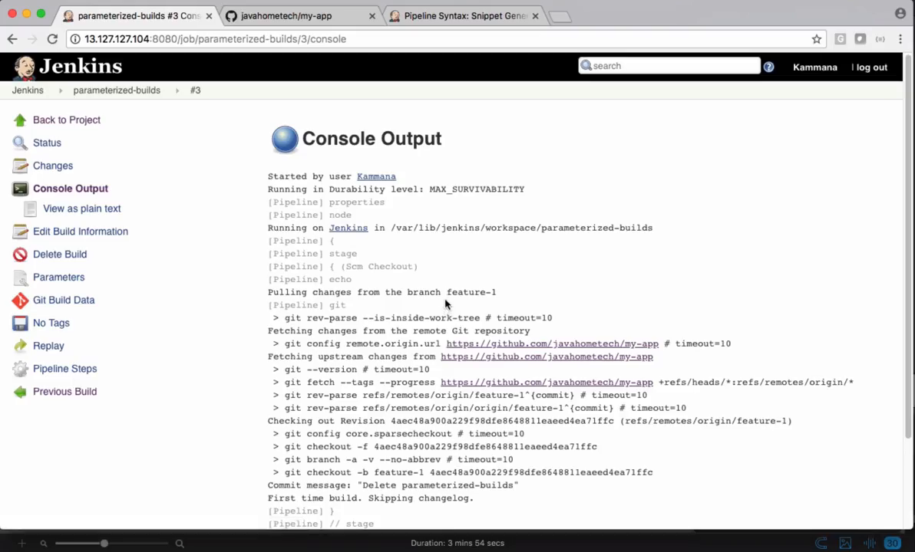
scroll("down", 3)
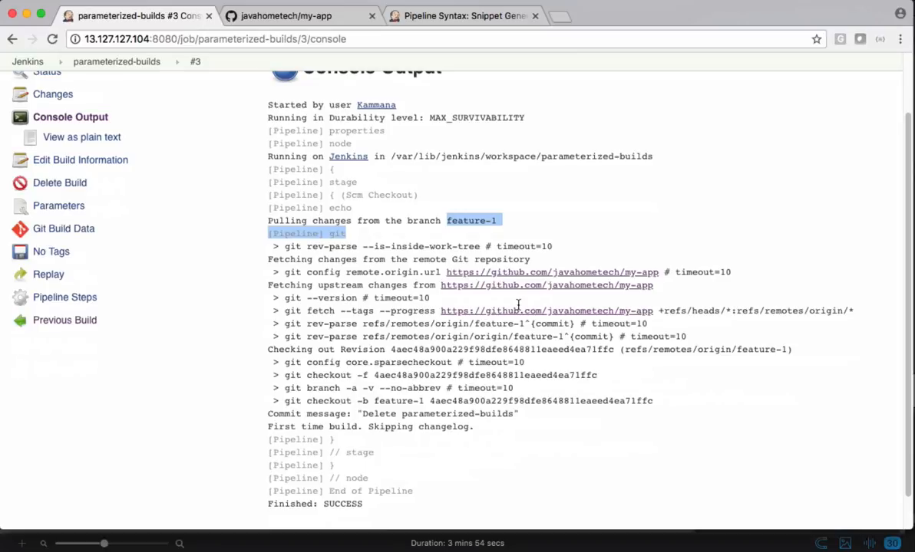
scroll("down", 3)
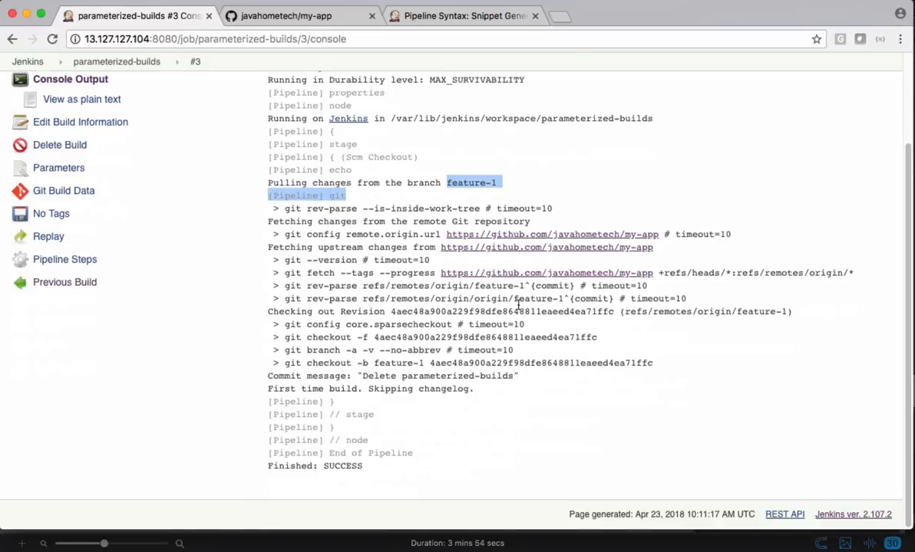